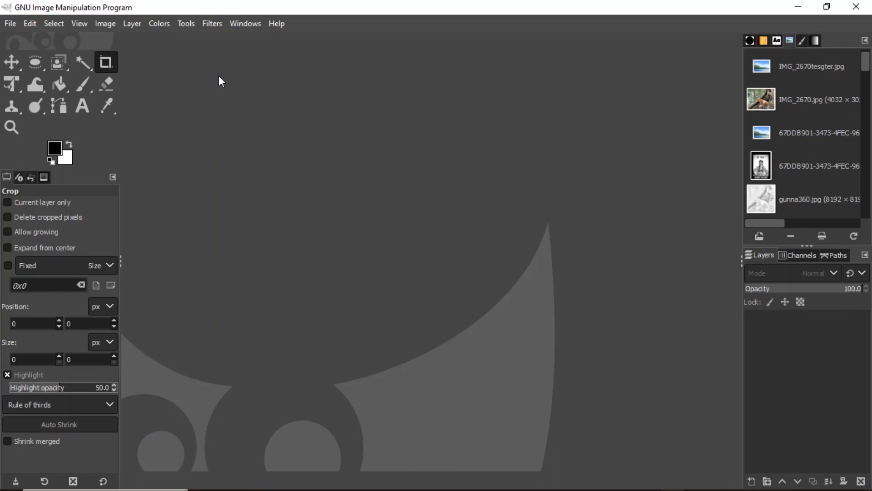
pyautogui.moveTo(191, 76)
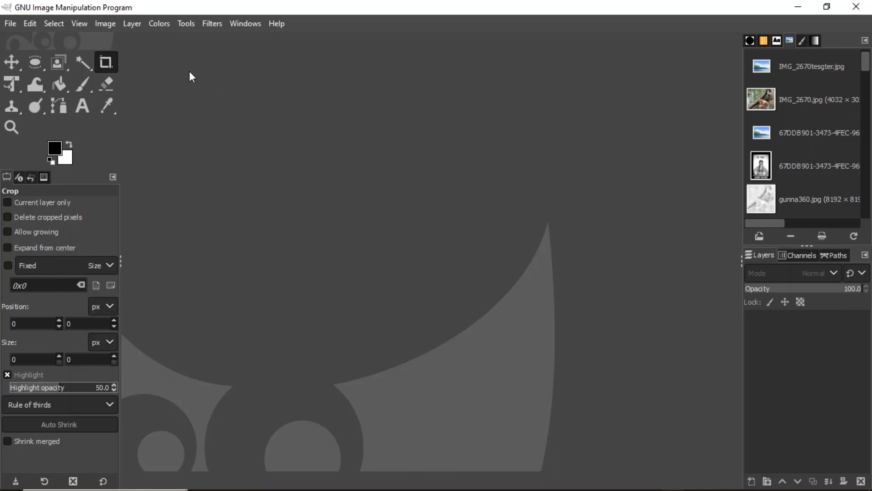
pyautogui.moveTo(419, 199)
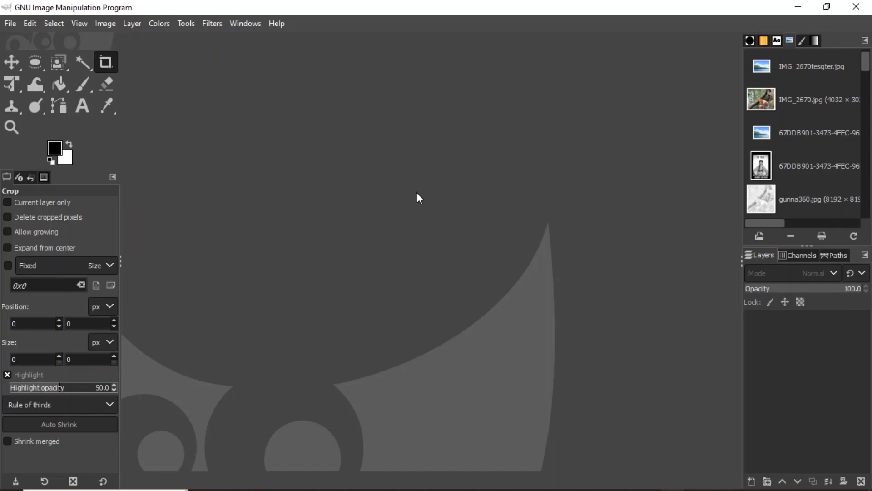
# Step: Show the Plug-in Folders page in Preferences and select the AppData\Roaming\GIMP\2.10\plug-ins entry
pyautogui.click(29, 24)
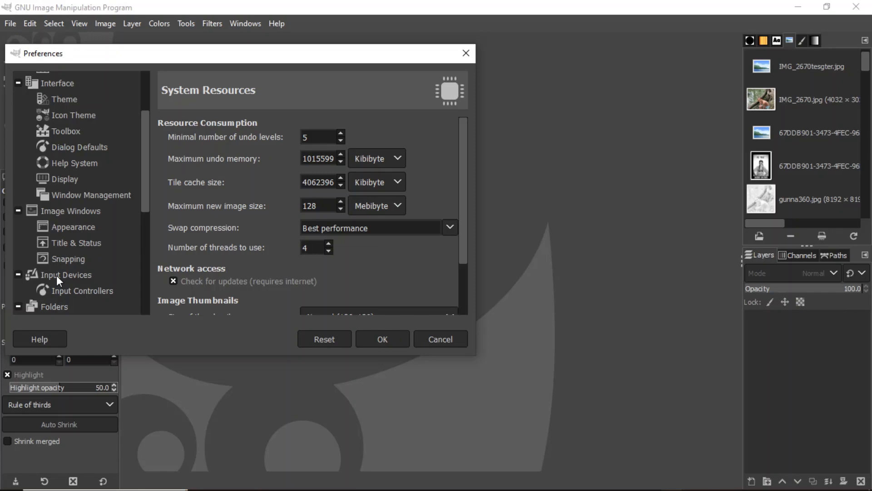
pyautogui.moveTo(29, 306)
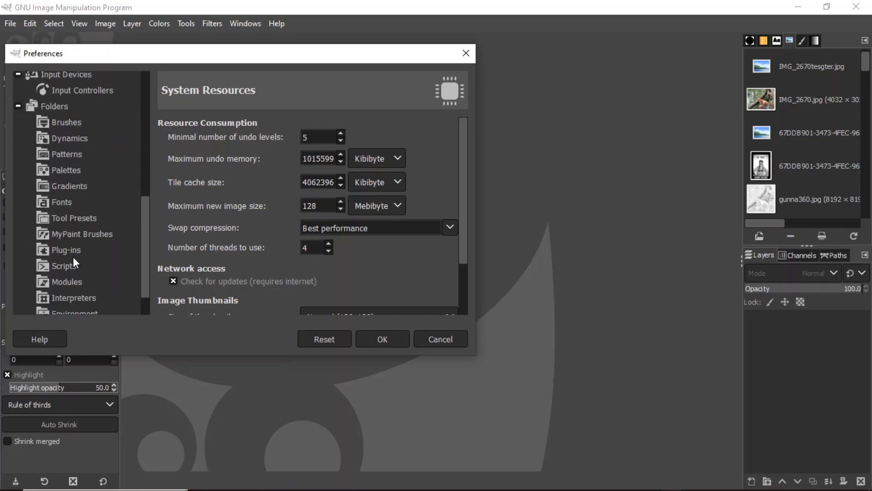
pyautogui.click(65, 249)
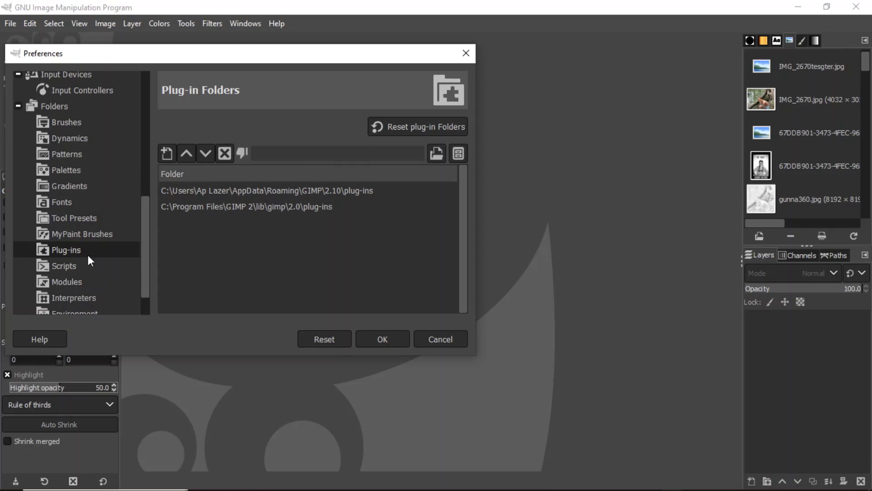
pyautogui.click(267, 190)
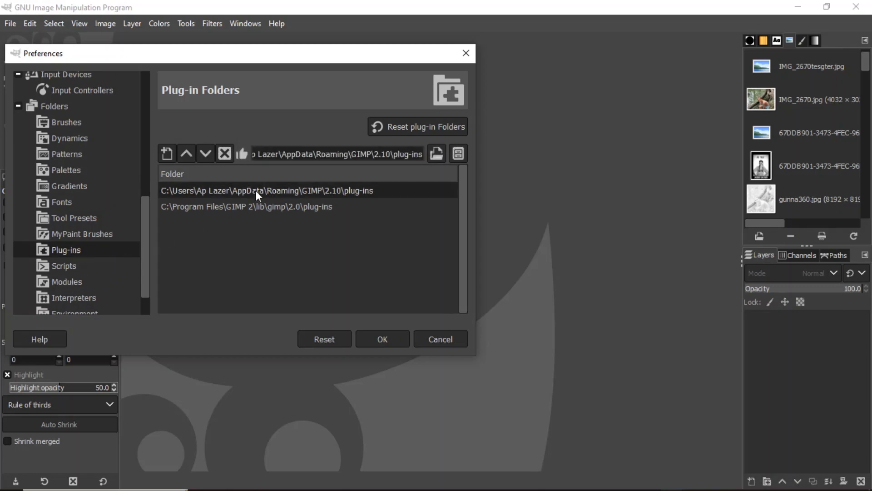
pyautogui.moveTo(264, 212)
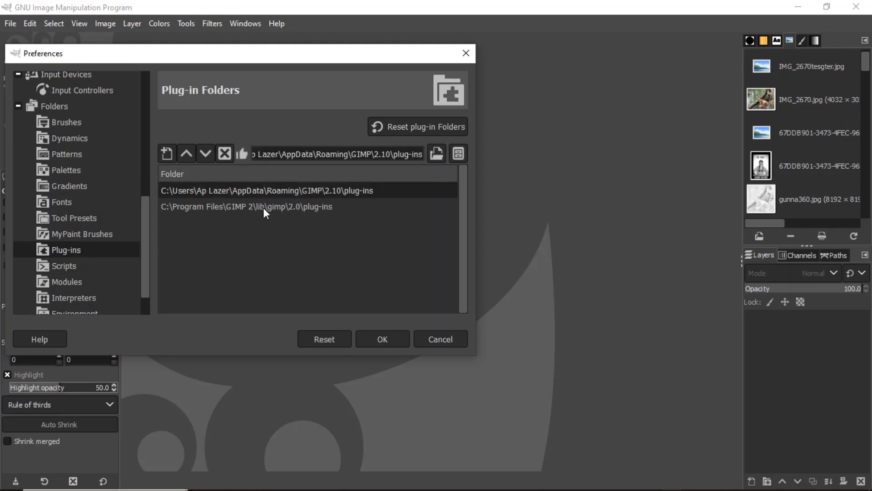
pyautogui.click(246, 206)
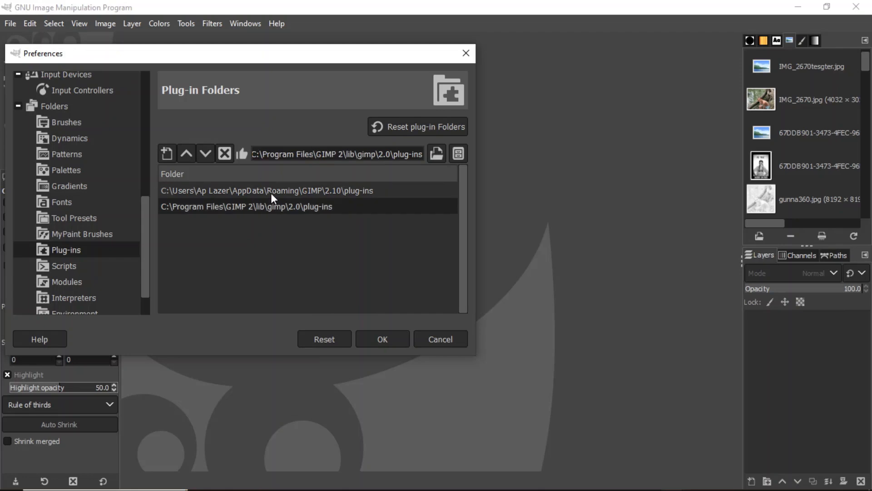
pyautogui.moveTo(280, 208)
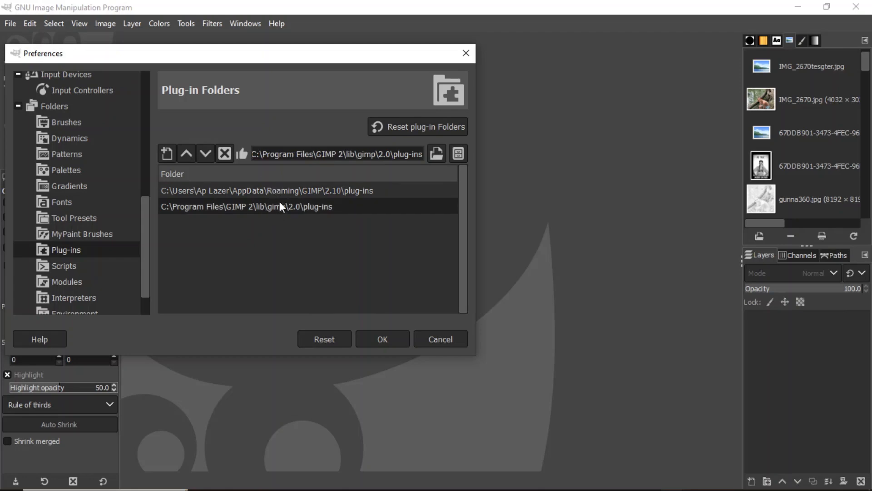
pyautogui.moveTo(286, 208)
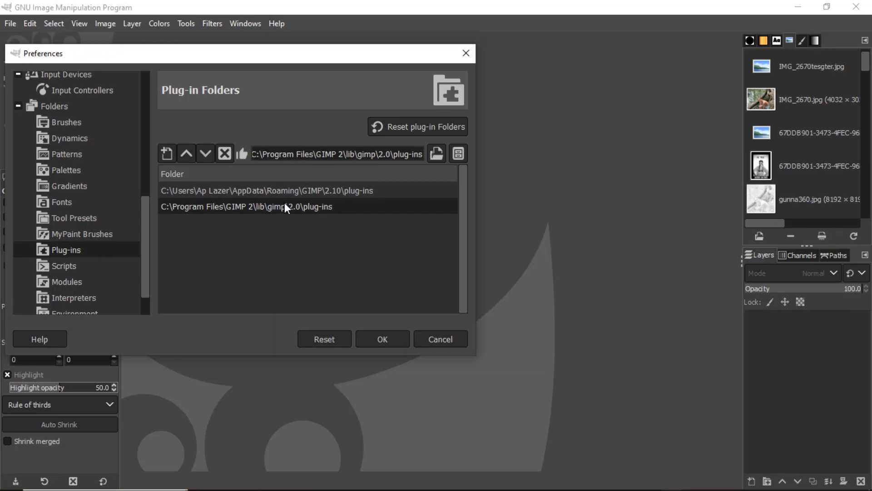
pyautogui.moveTo(289, 214)
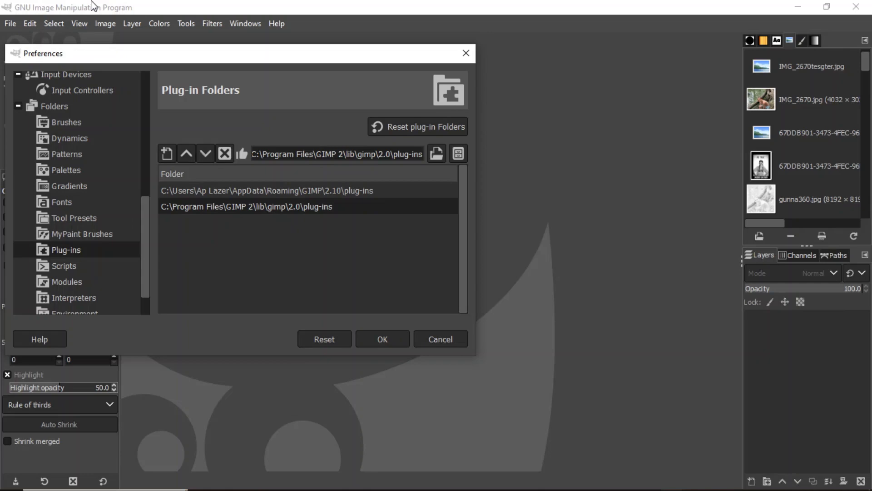
pyautogui.moveTo(348, 193)
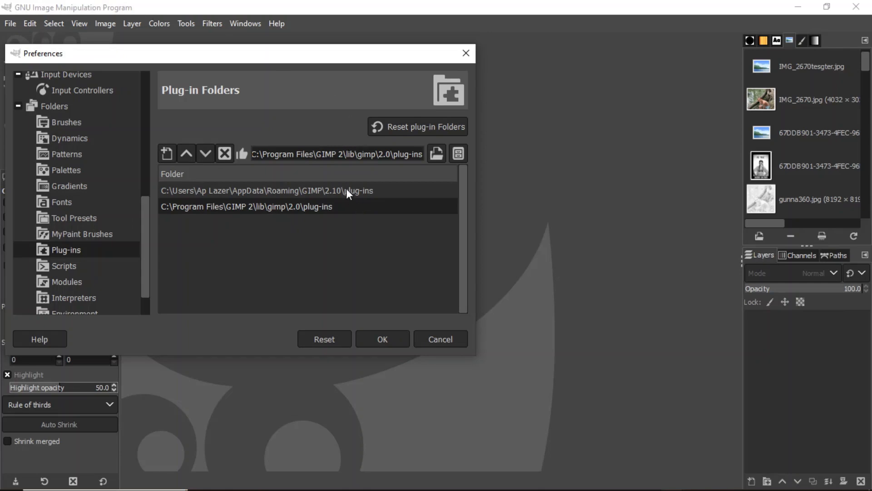
pyautogui.click(268, 190)
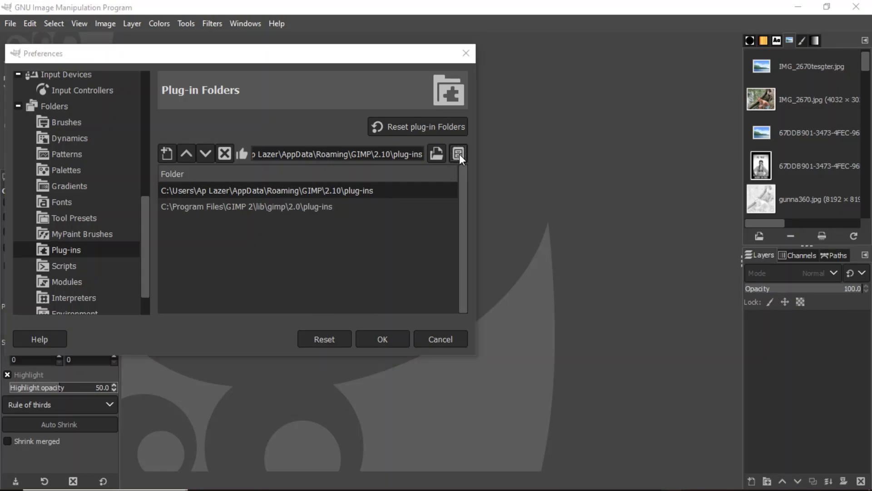
# Step: Reveal the 2.10 plug-ins folder in File Explorer and check its empty contents for a paste option
pyautogui.click(457, 154)
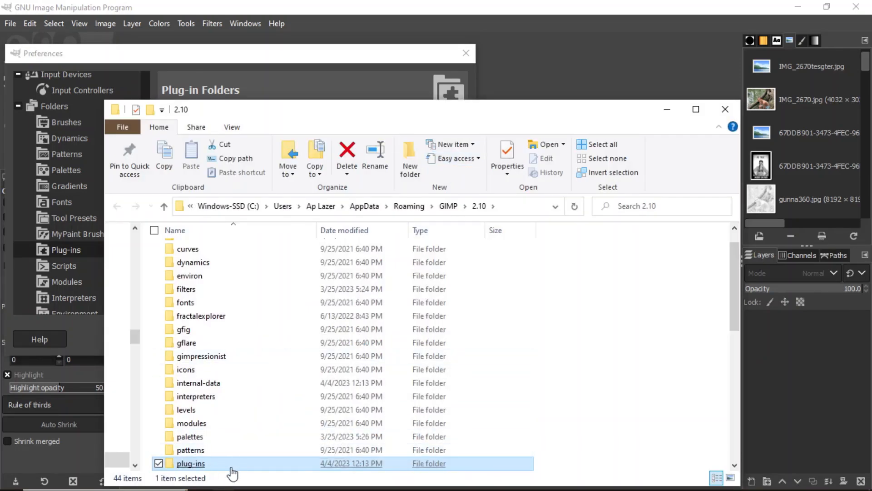
pyautogui.doubleClick(191, 463)
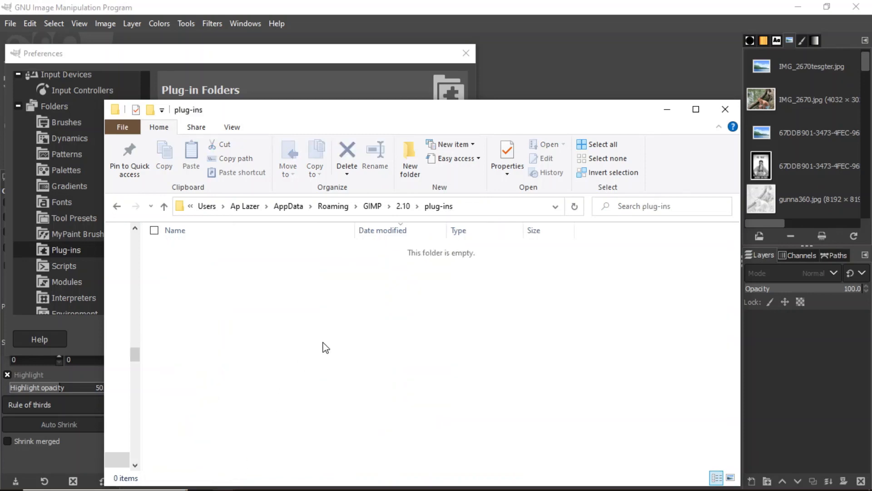
pyautogui.moveTo(372, 118)
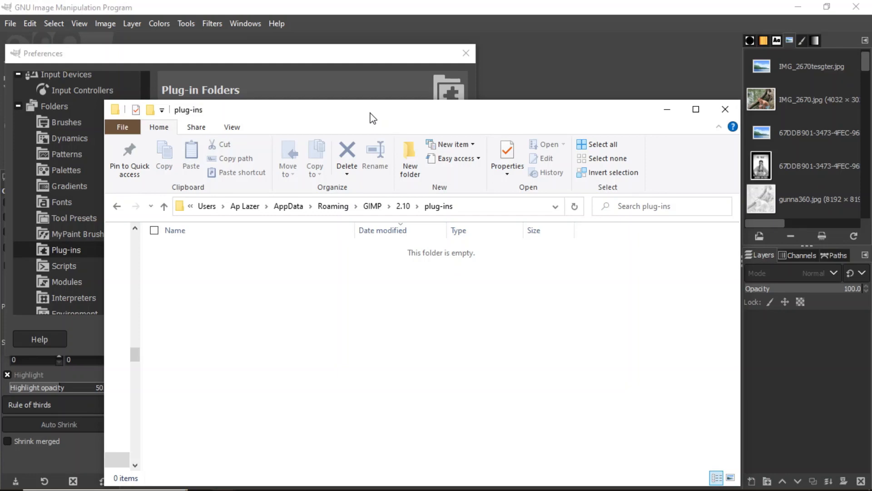
pyautogui.moveTo(247, 314)
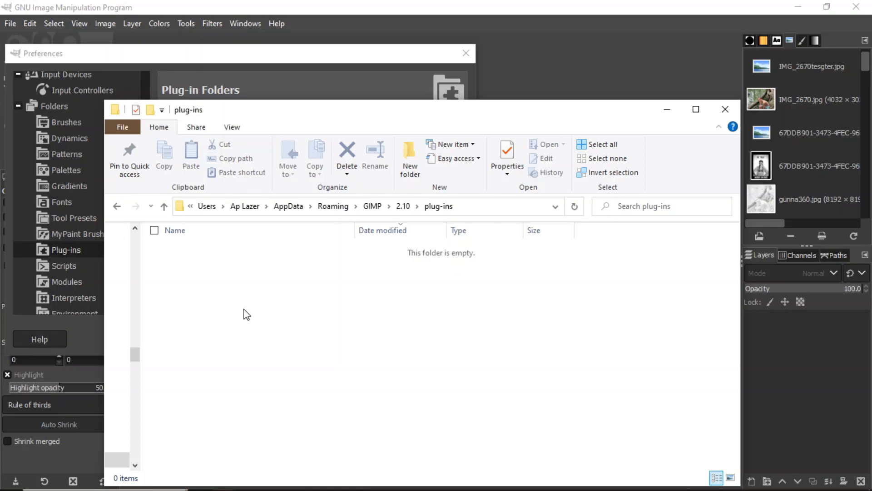
pyautogui.rightClick(246, 314)
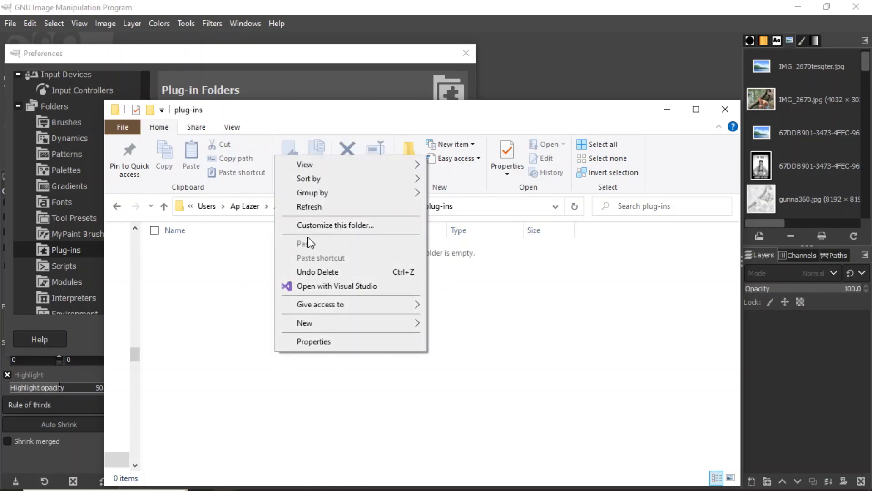
pyautogui.moveTo(309, 244)
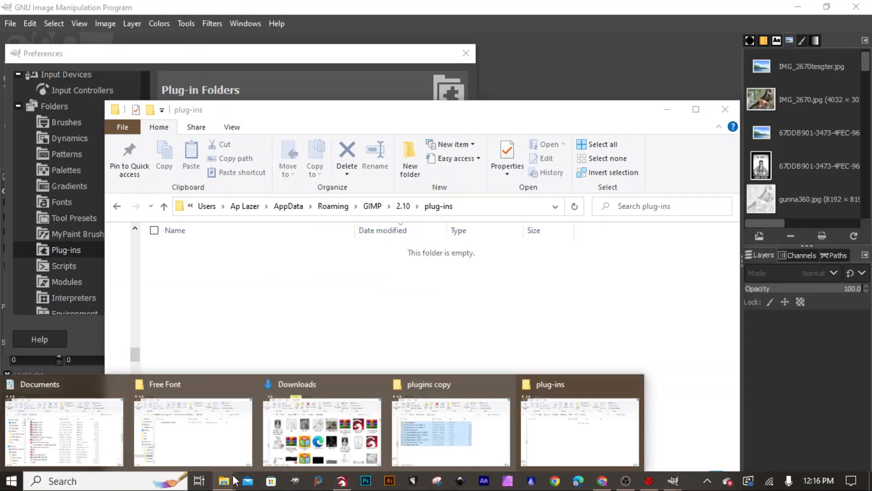
# Step: Copy da_big_gimping_script_v4, its no-dither variant and the remove_background scripts from the plugins copy folder
pyautogui.click(450, 431)
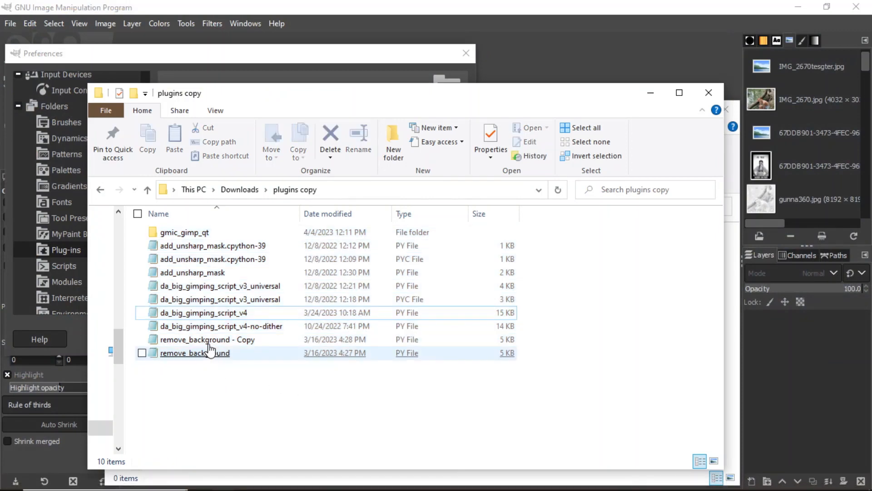
pyautogui.click(141, 311)
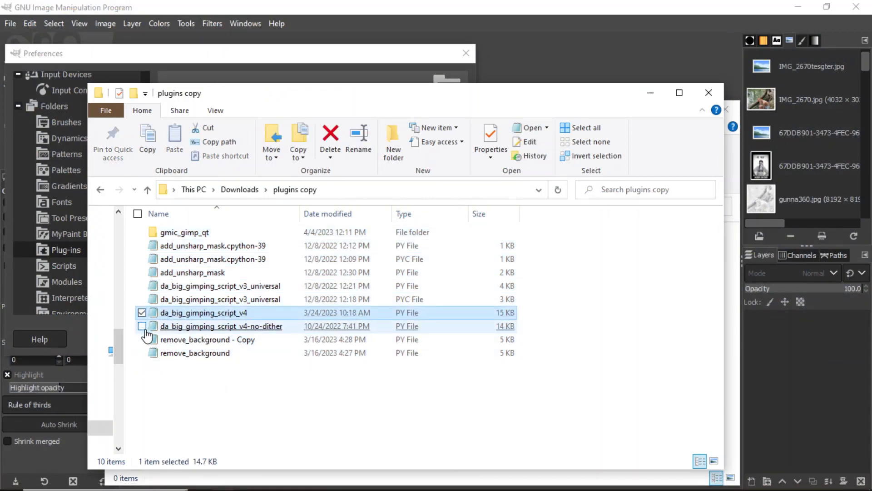
pyautogui.click(142, 327)
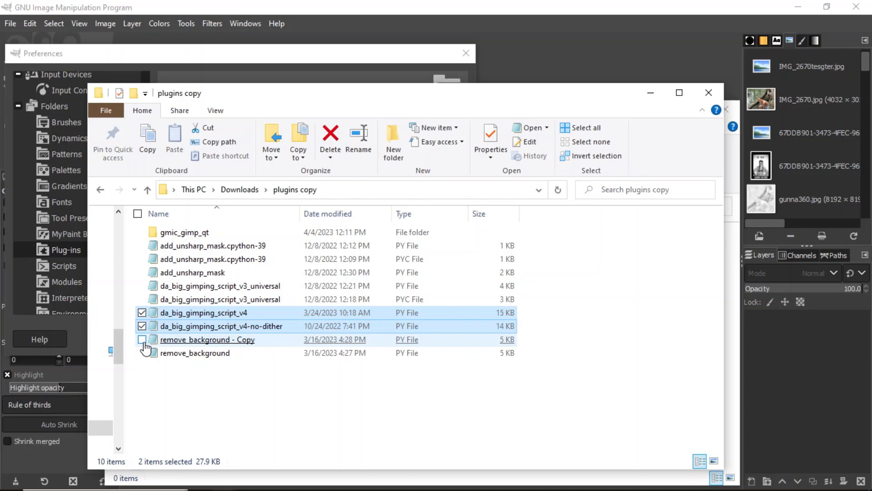
pyautogui.click(143, 339)
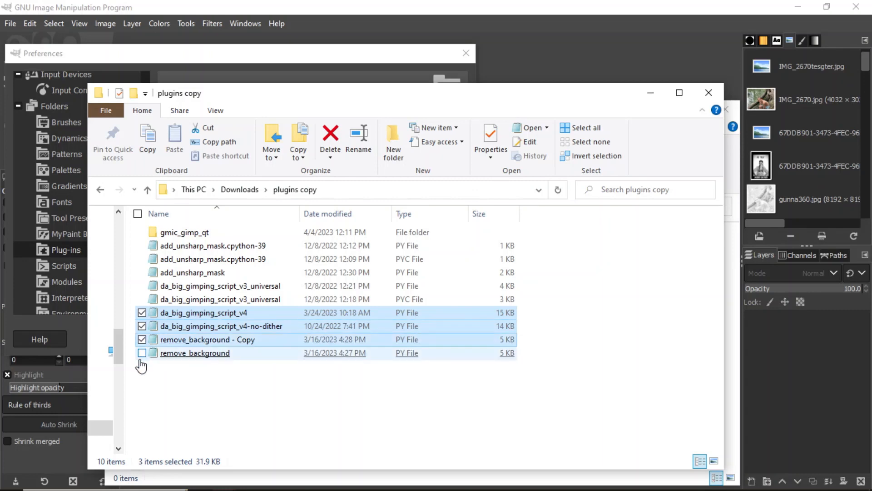
pyautogui.rightClick(195, 353)
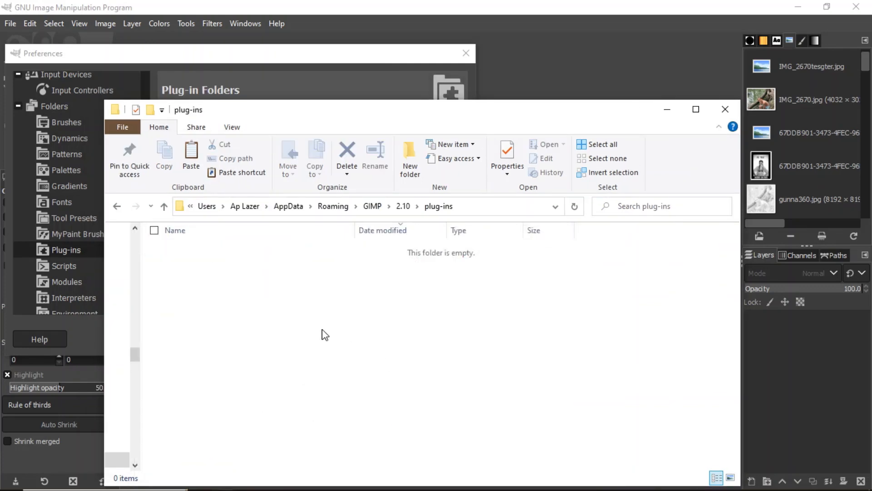
# Step: Paste the copied scripts into GIMP's plug-ins folder and close File Explorer
pyautogui.rightClick(325, 334)
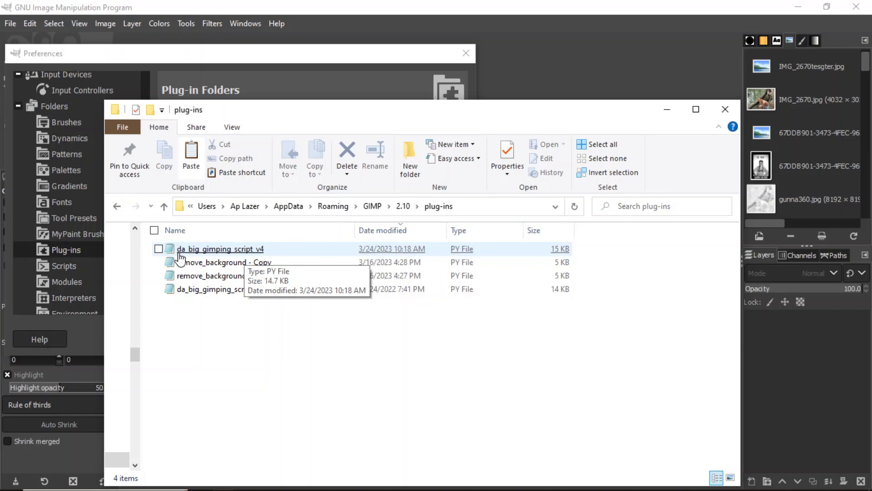
pyautogui.moveTo(244, 253)
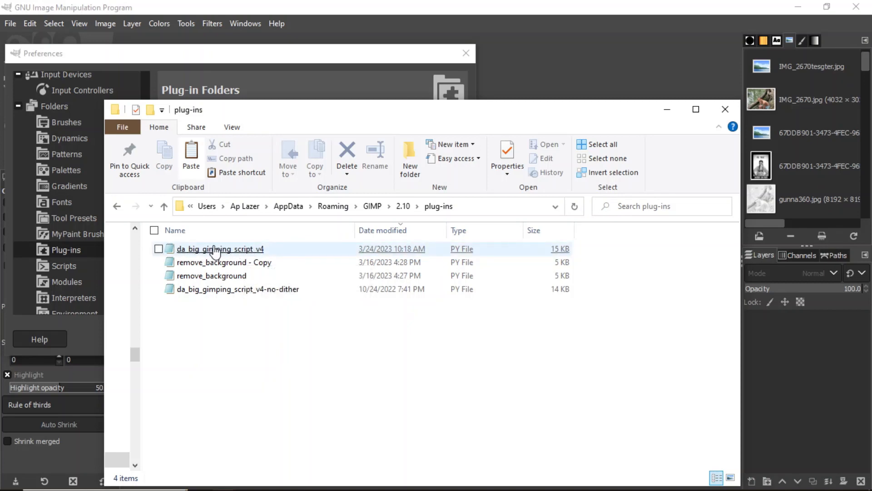
pyautogui.moveTo(233, 252)
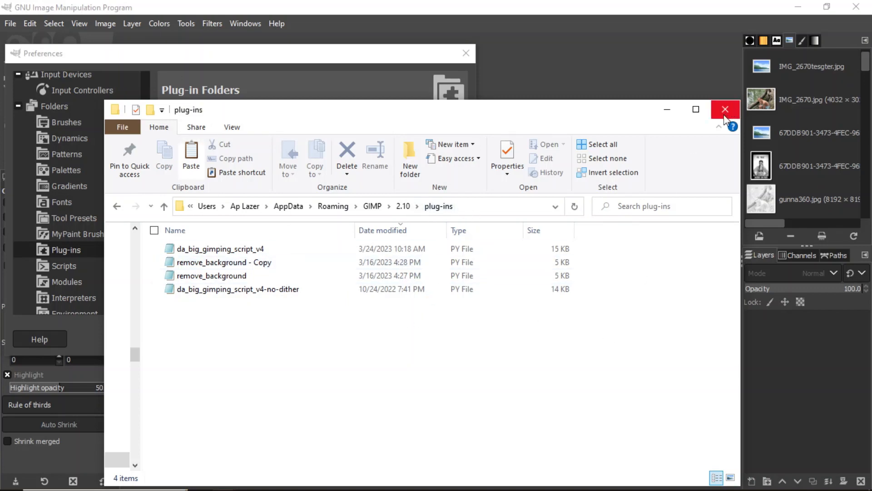
pyautogui.click(725, 109)
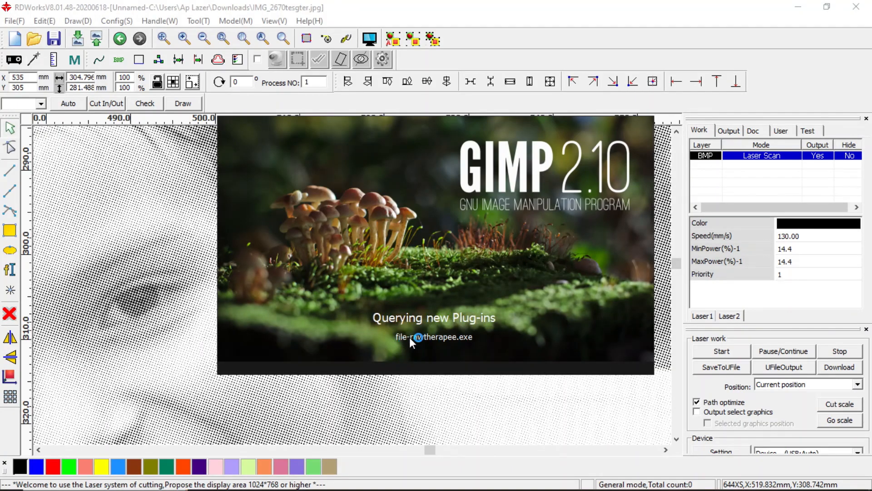
pyautogui.moveTo(442, 351)
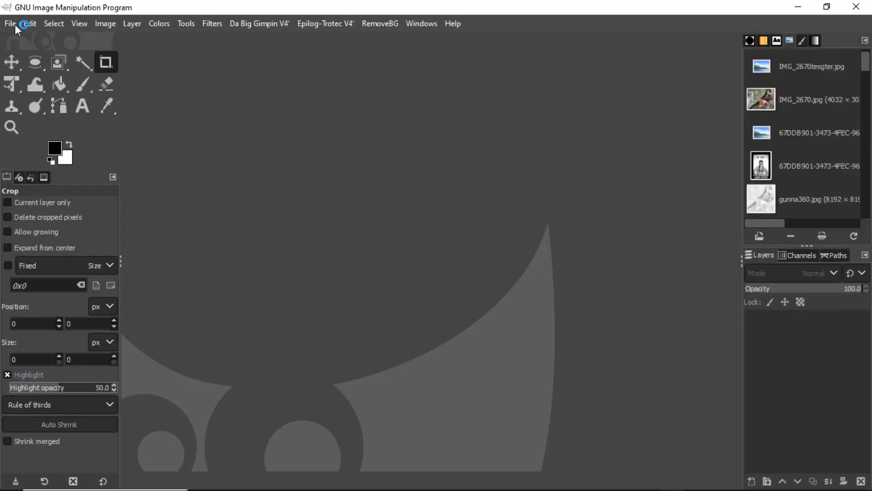
# Step: Open gunnar12x12.jpg from recent files and launch the Da Big Gimping V4 plug-in
pyautogui.click(10, 24)
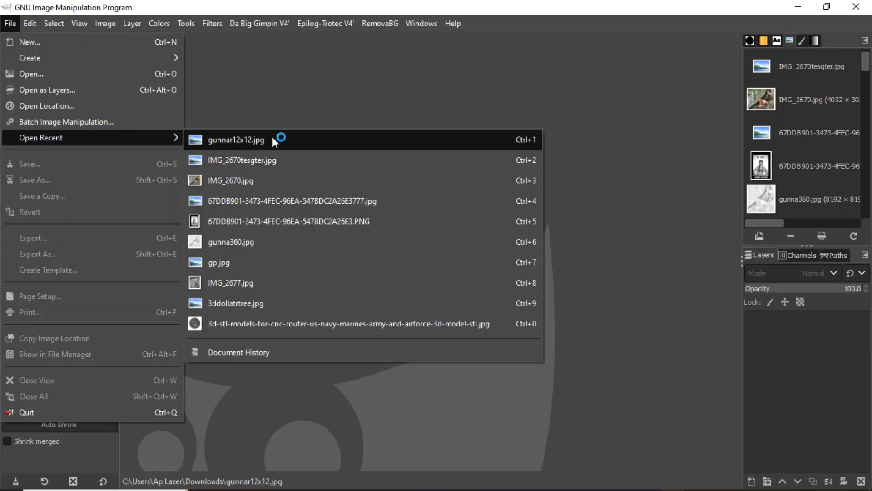
pyautogui.press('Escape')
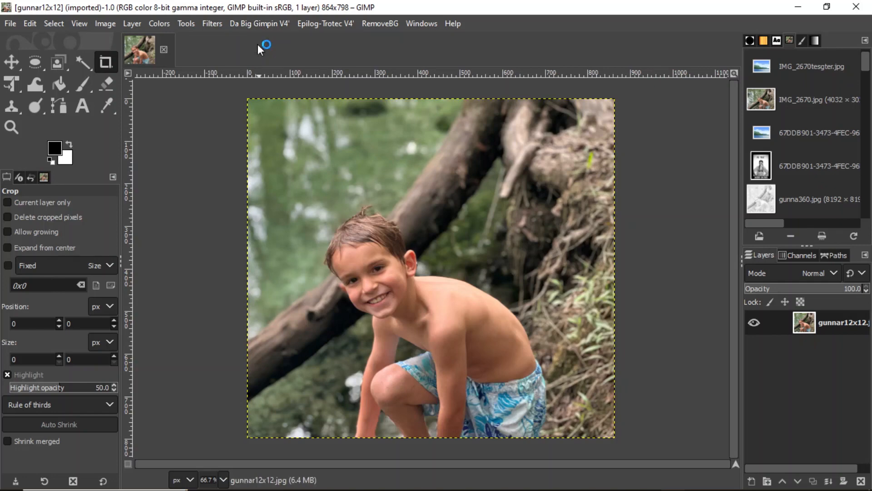
pyautogui.click(259, 24)
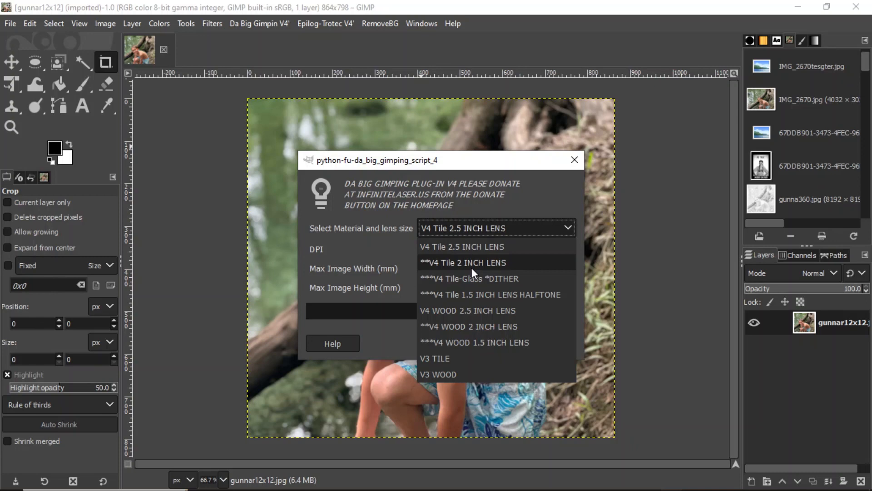
# Step: Run the halftone with V4 WOOD 2.5 INCH LENS, 680 DPI and 300 × 300 mm size
pyautogui.click(468, 311)
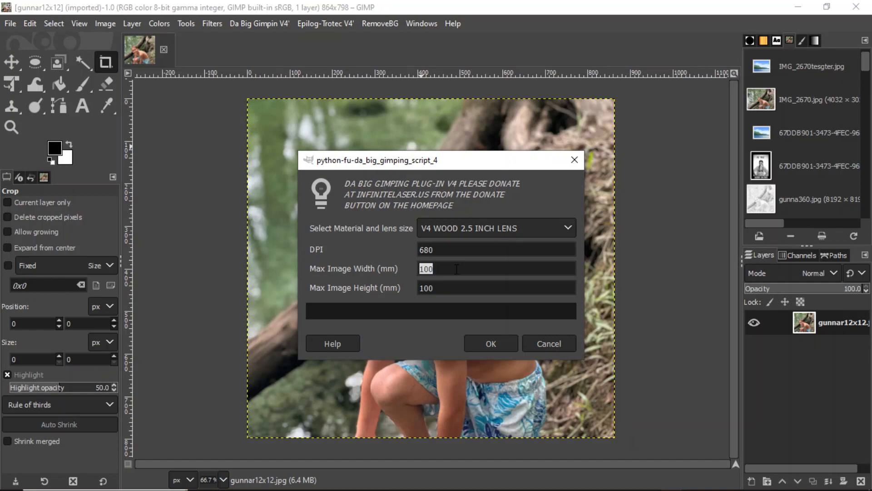
pyautogui.write('300')
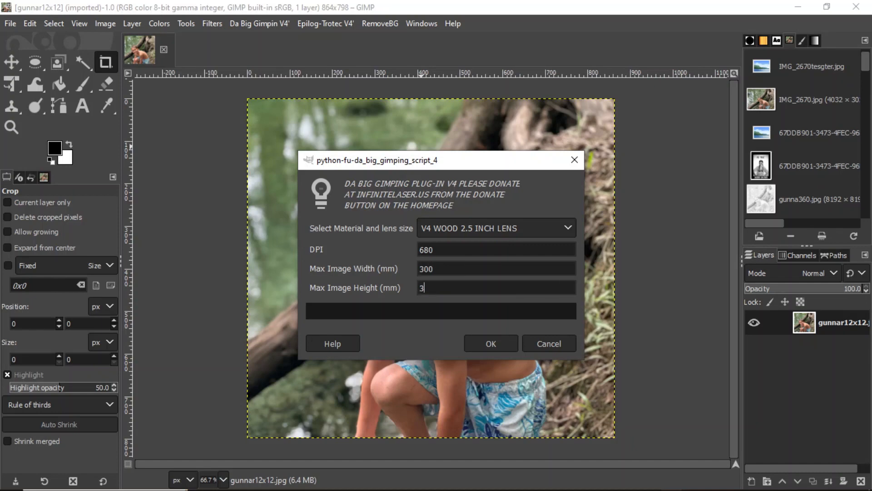
pyautogui.write('00')
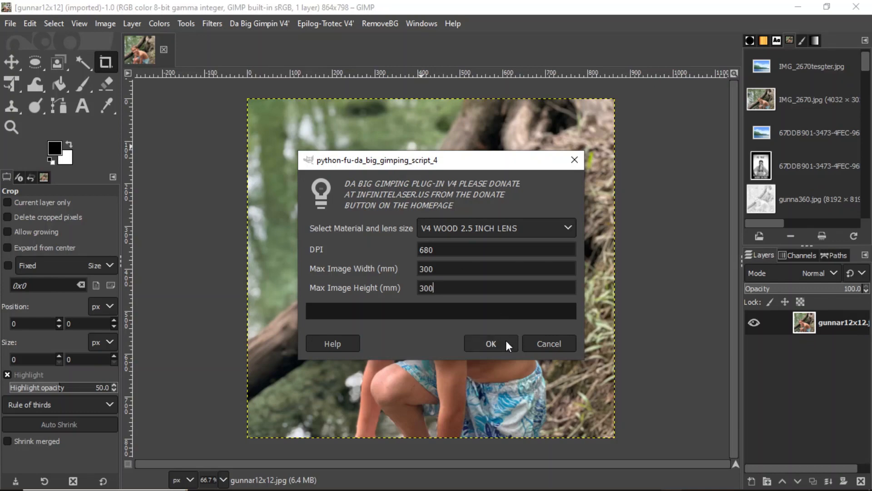
pyautogui.click(490, 343)
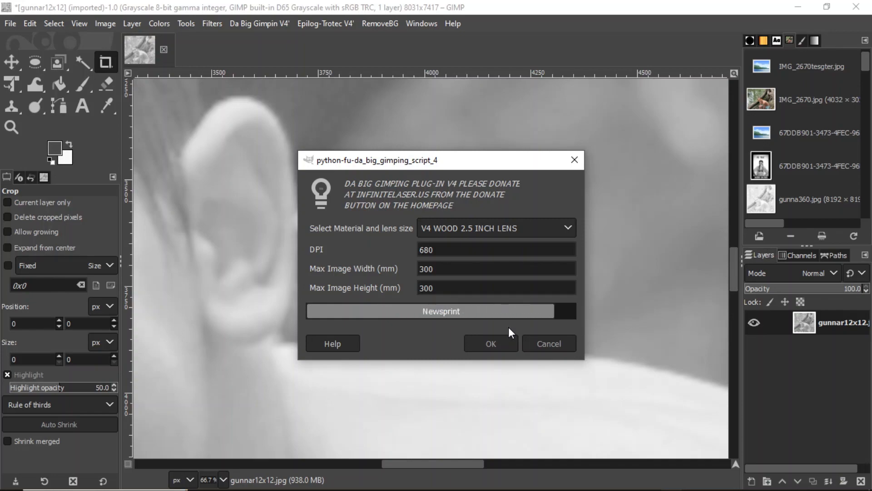
pyautogui.click(490, 343)
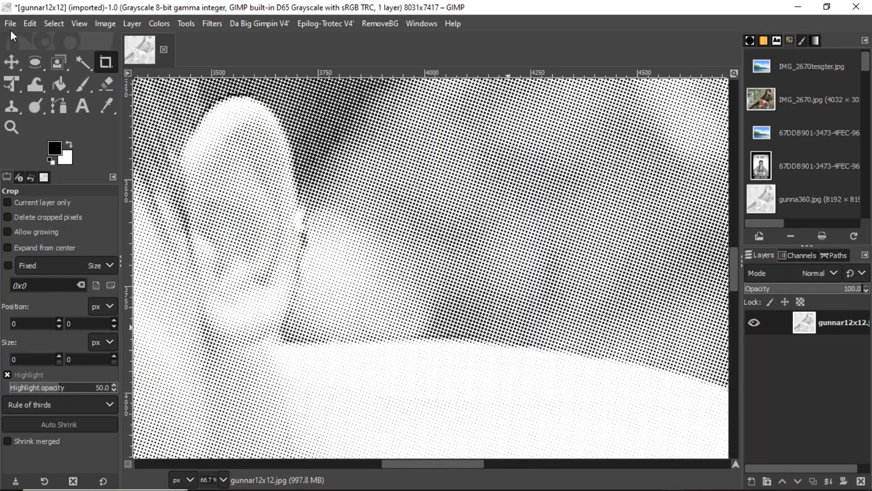
# Step: Export As into Downloads with '680d' added to the file name, reaching the JPEG options
pyautogui.click(9, 24)
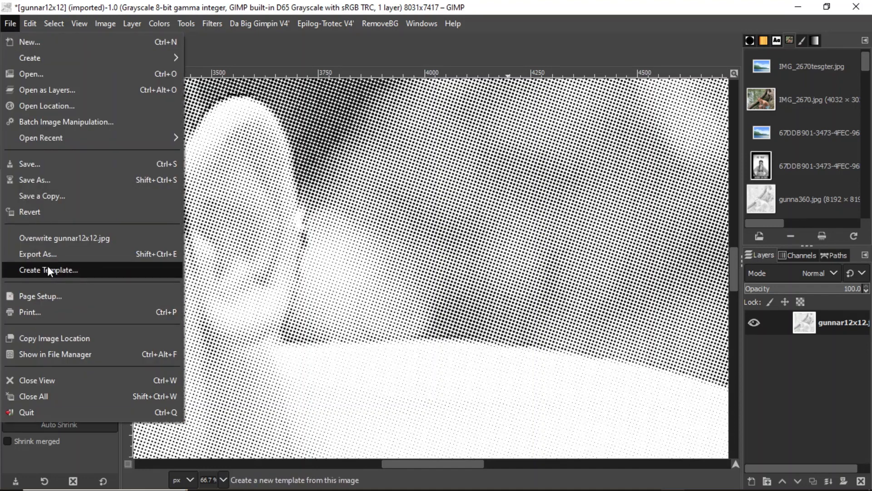
pyautogui.moveTo(37, 253)
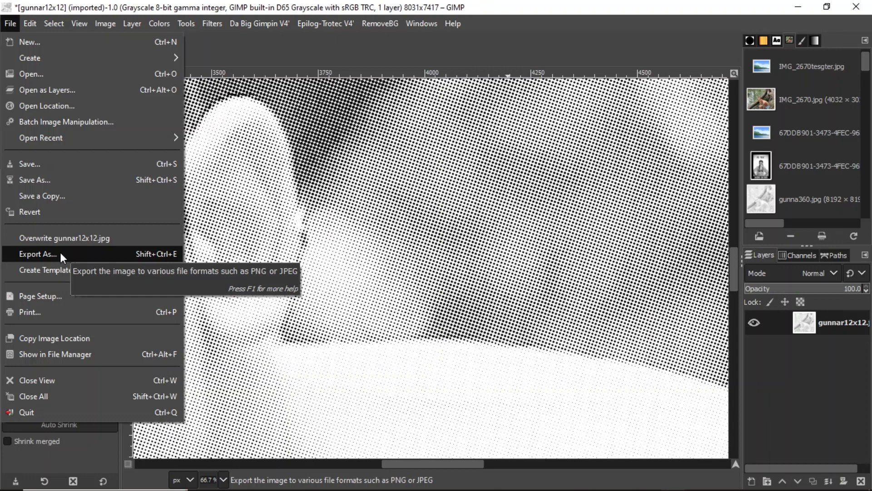
pyautogui.click(37, 253)
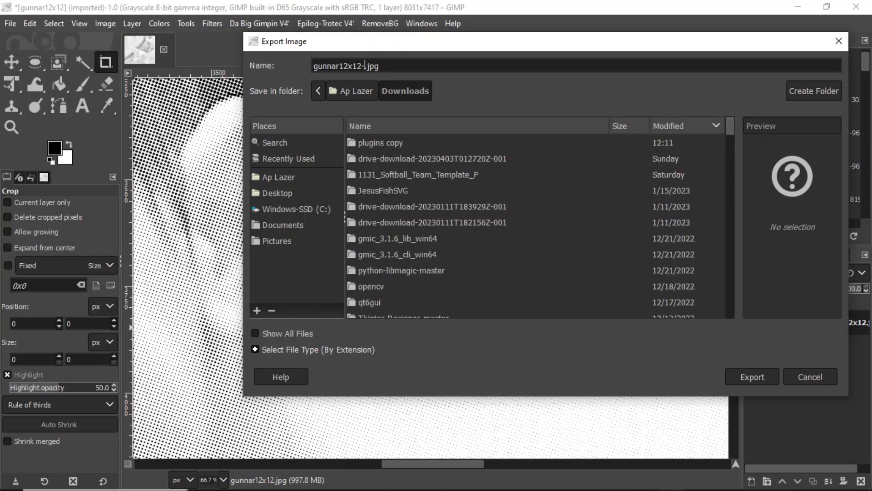
pyautogui.write('680d')
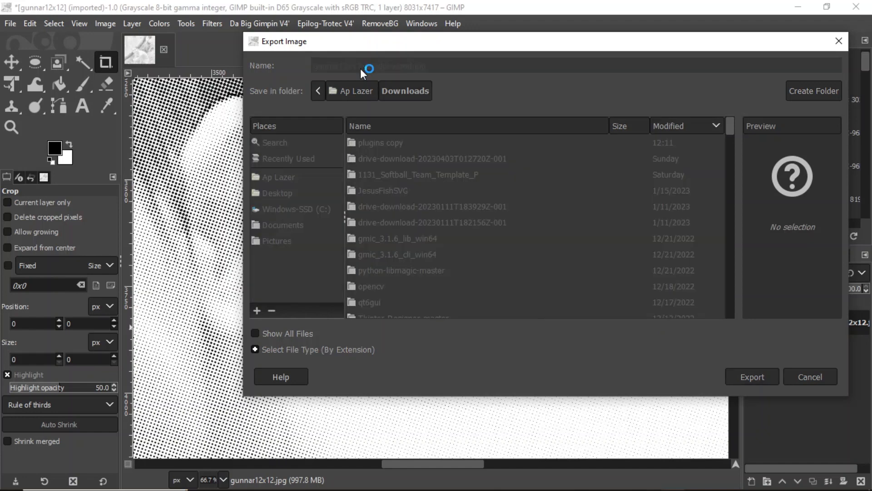
pyautogui.click(751, 376)
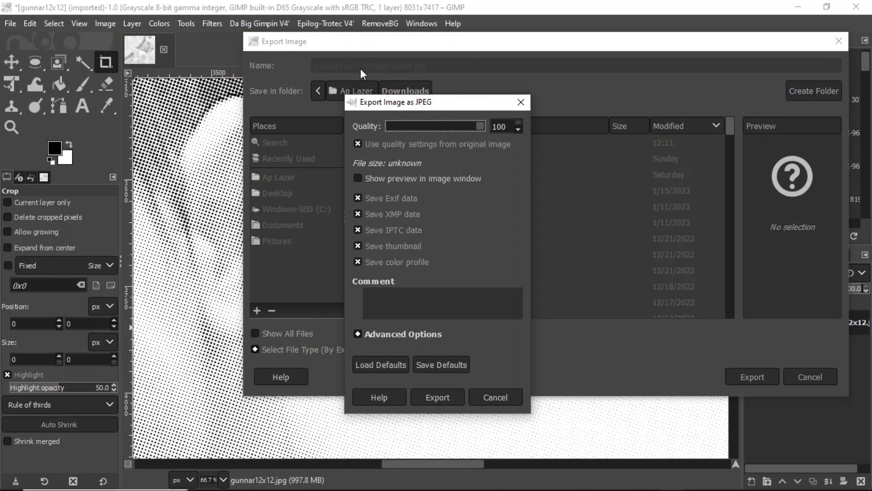
pyautogui.moveTo(388, 76)
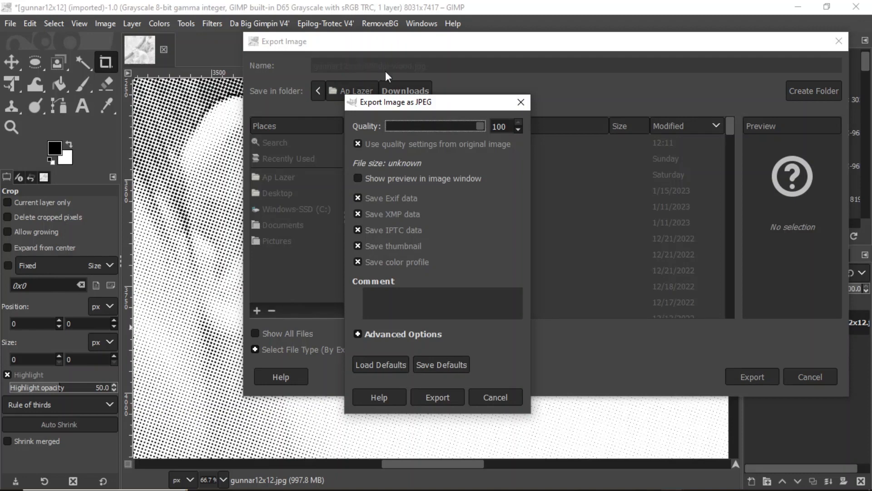
pyautogui.moveTo(345, 42)
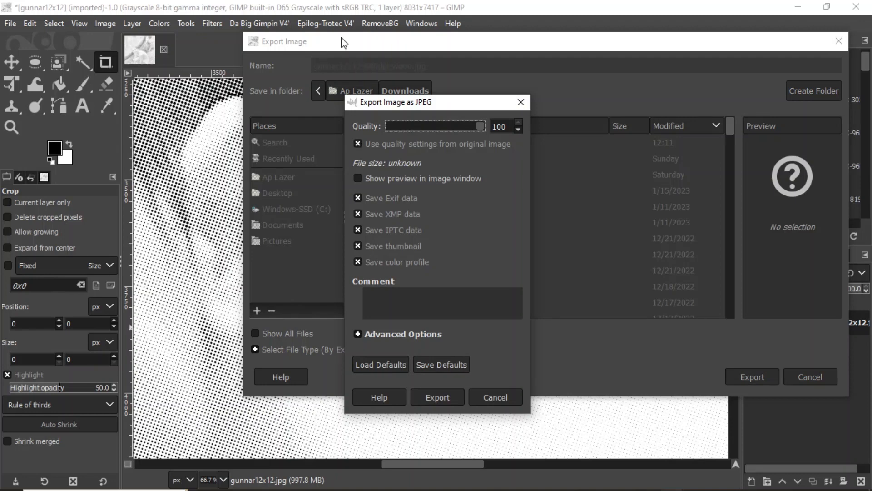
# Step: Export at quality 100 without the original's quality settings, saving these JPEG defaults, then switch to LightBurn
pyautogui.click(517, 130)
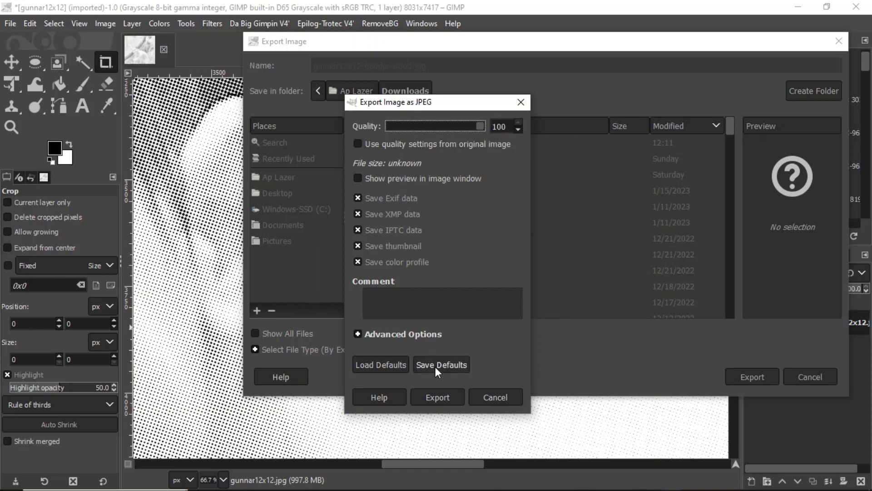
pyautogui.click(441, 364)
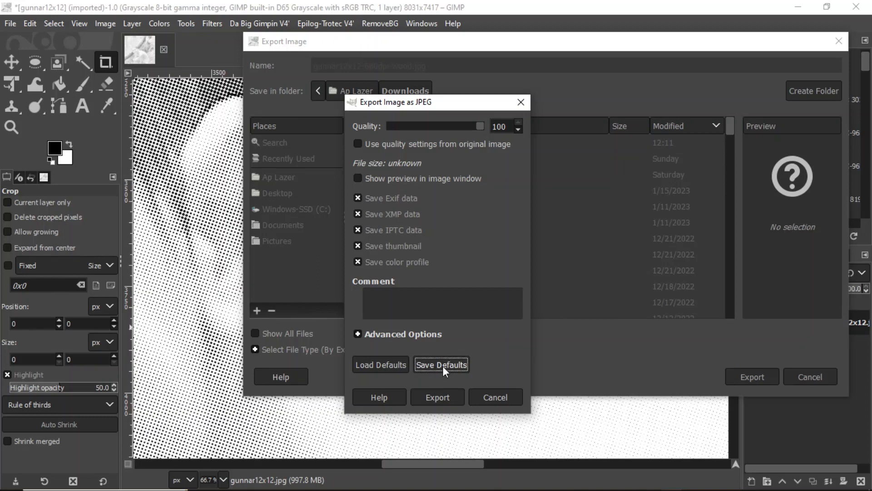
pyautogui.moveTo(437, 397)
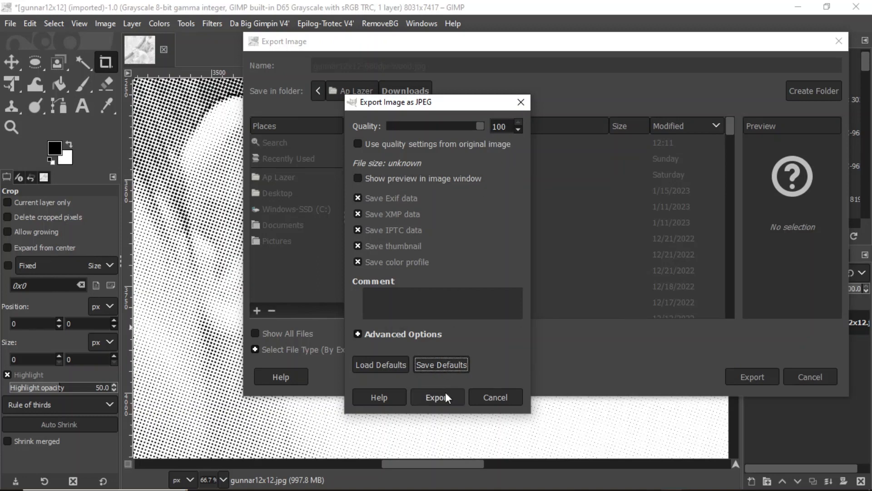
pyautogui.moveTo(744, 396)
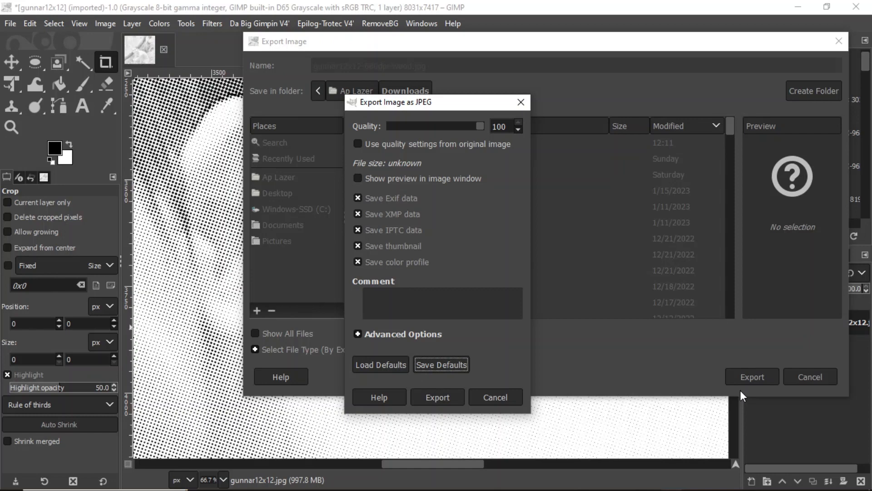
pyautogui.moveTo(456, 212)
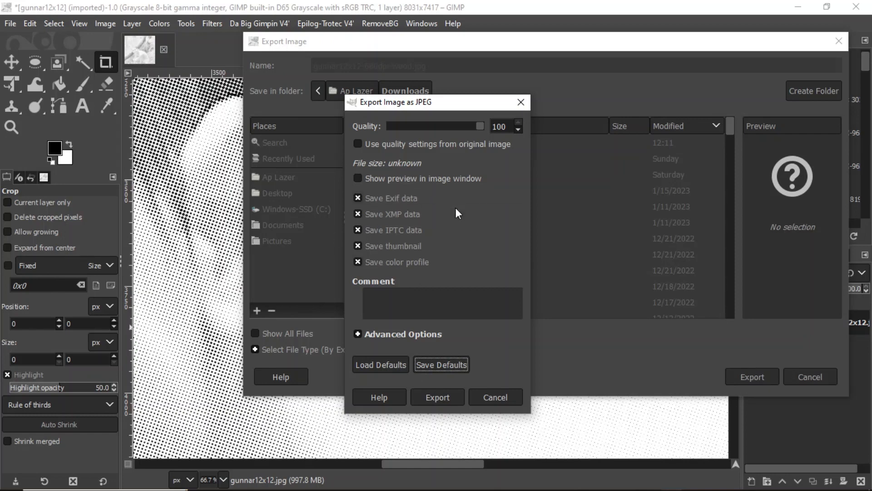
pyautogui.click(438, 397)
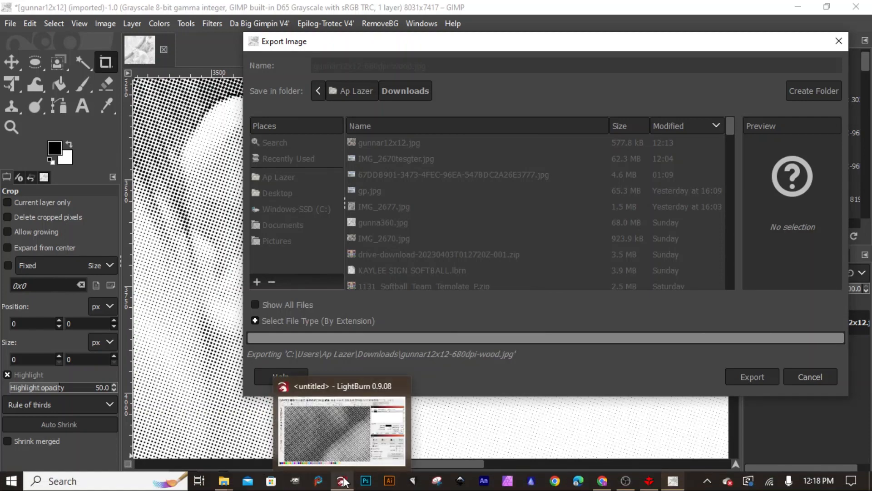
pyautogui.click(342, 431)
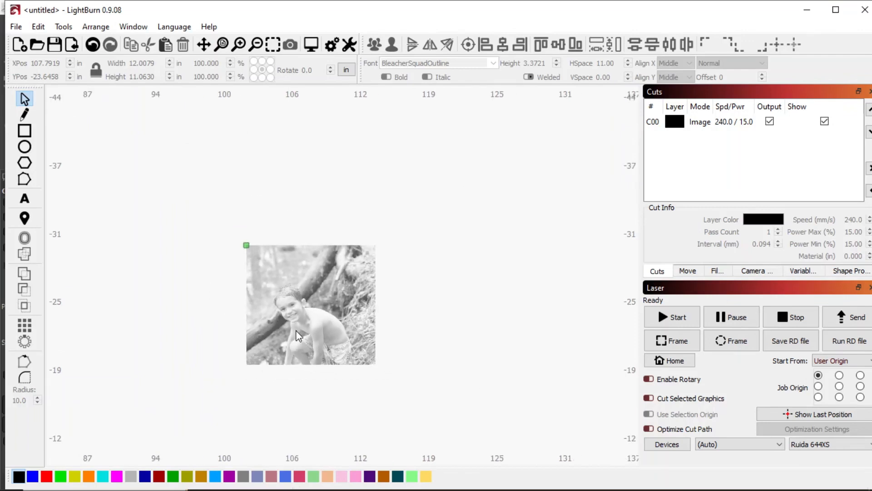
pyautogui.scroll(3)
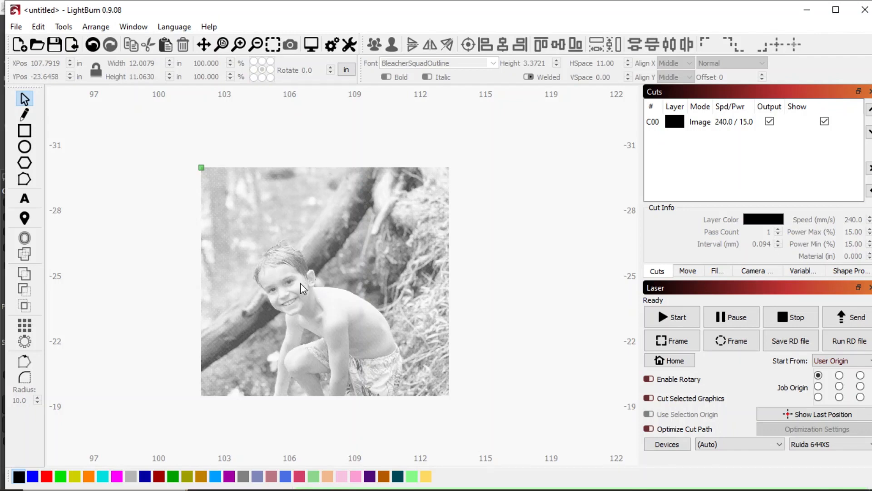
pyautogui.moveTo(338, 292)
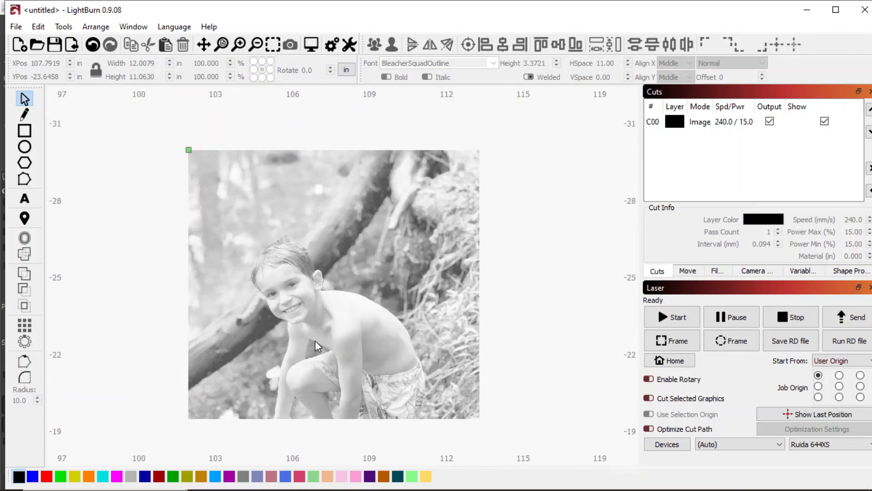
pyautogui.scroll(-3)
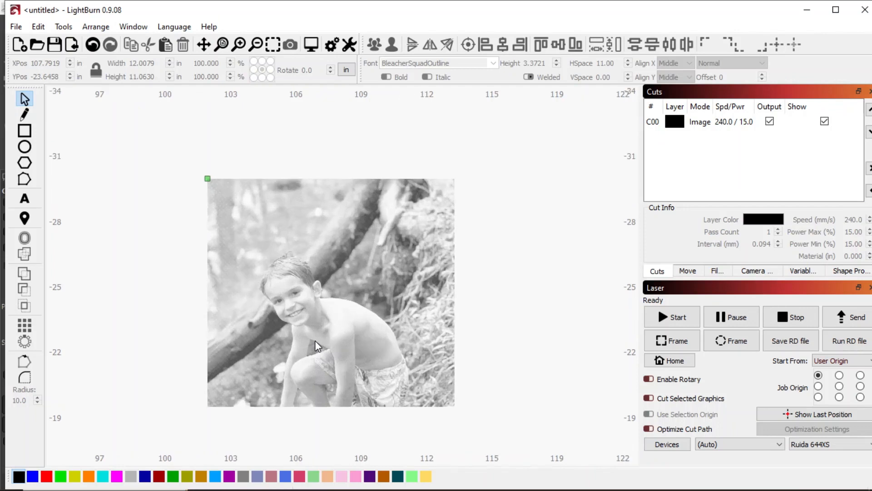
pyautogui.scroll(3)
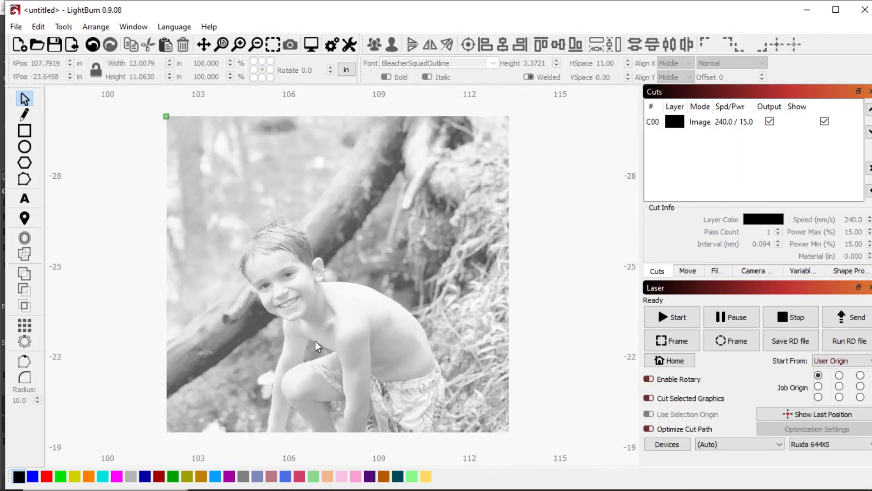
pyautogui.scroll(3)
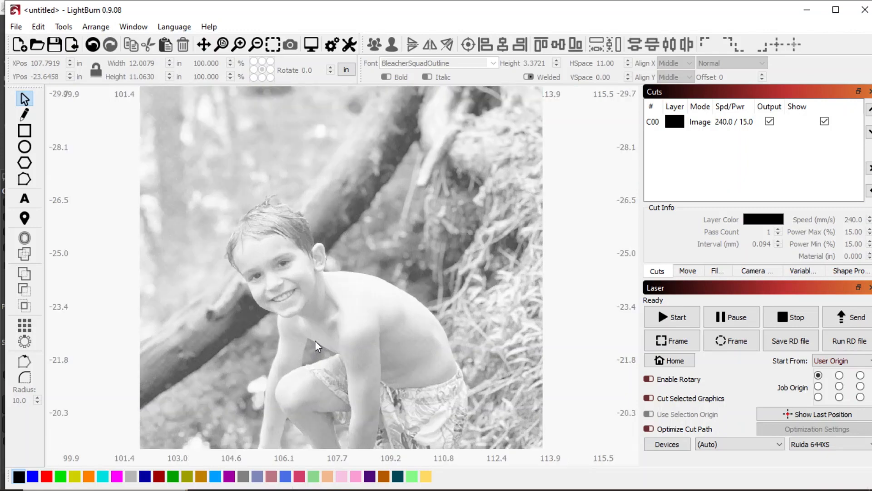
pyautogui.scroll(3)
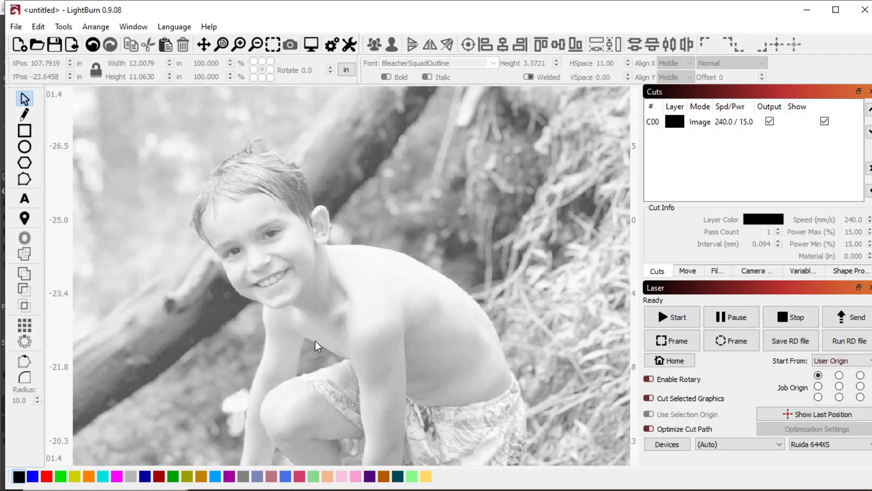
pyautogui.moveTo(356, 254)
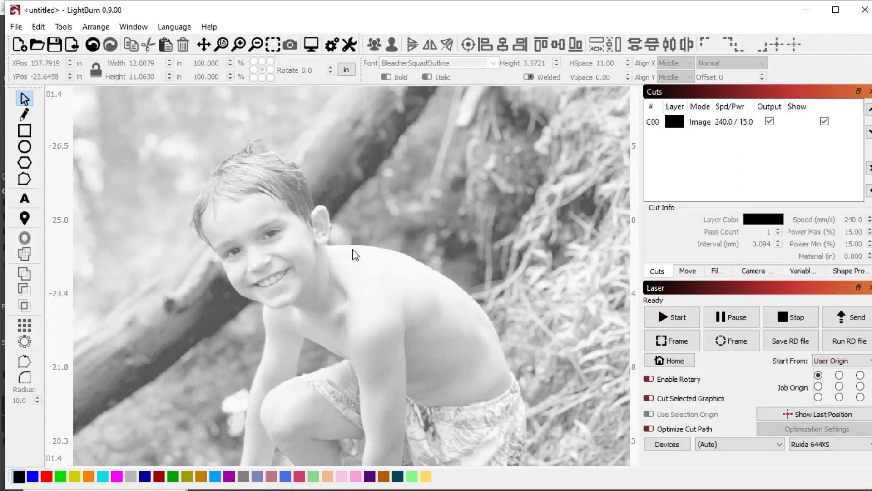
pyautogui.moveTo(383, 334)
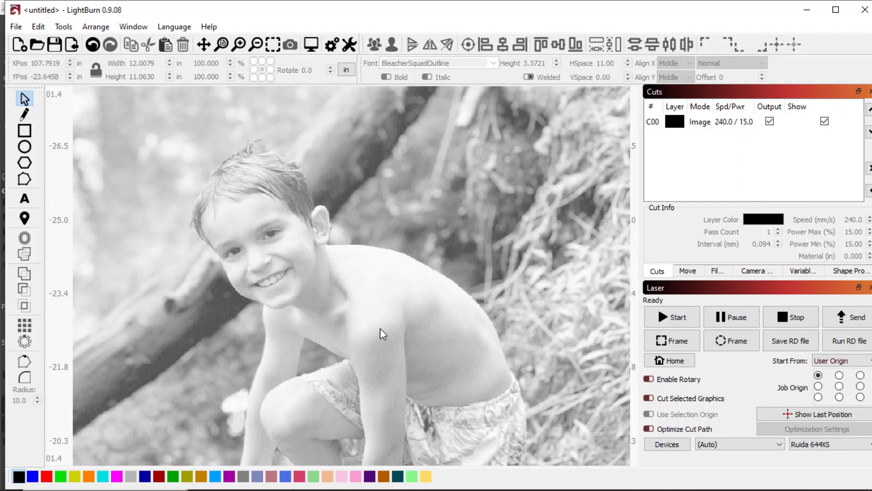
pyautogui.moveTo(264, 209)
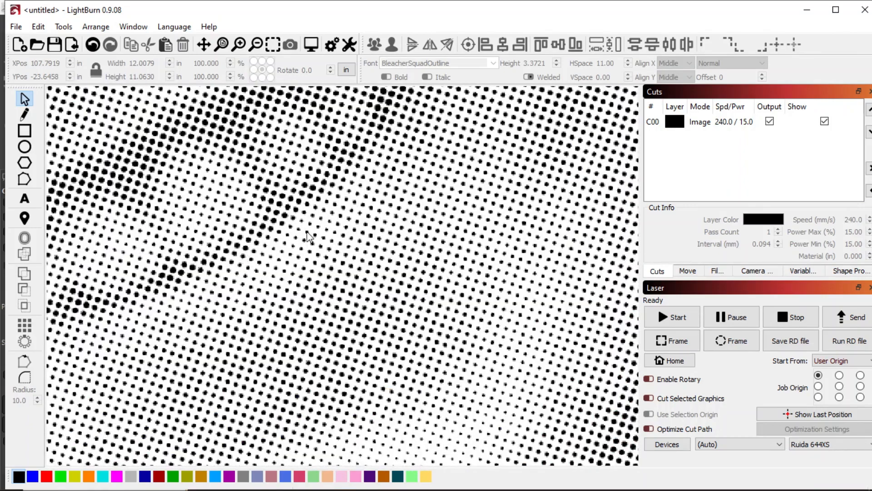
pyautogui.moveTo(480, 232)
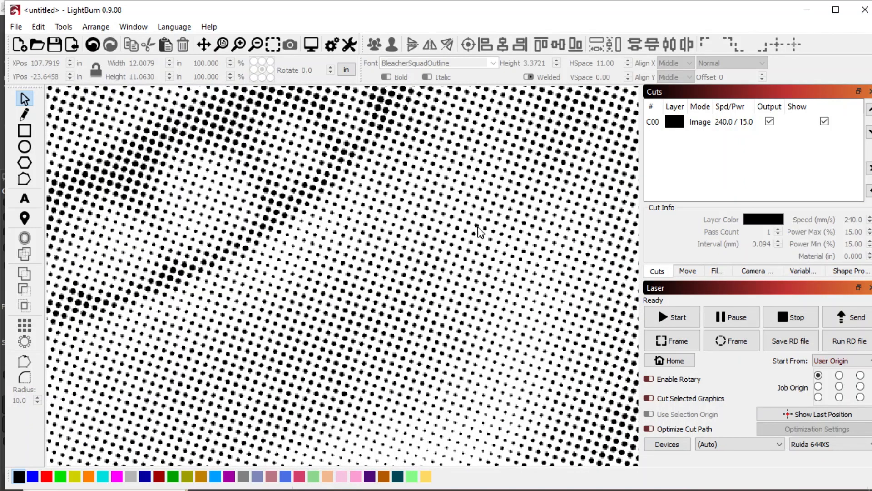
pyautogui.moveTo(393, 116)
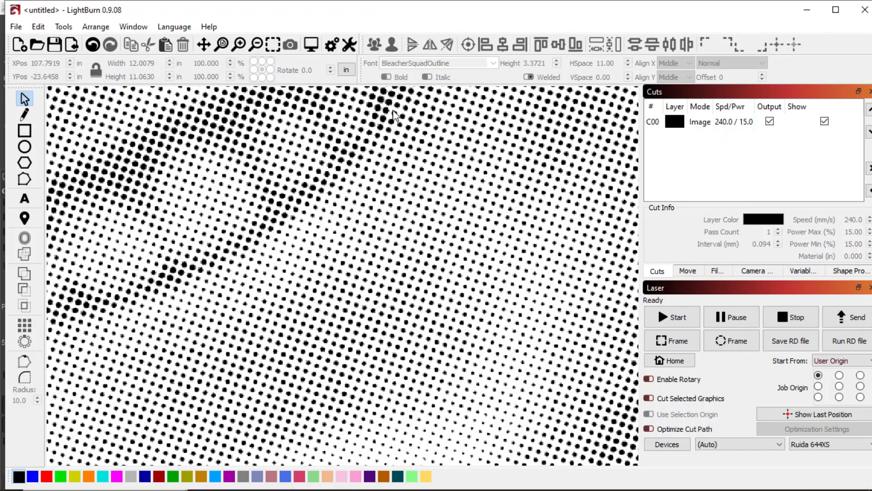
pyautogui.moveTo(390, 100)
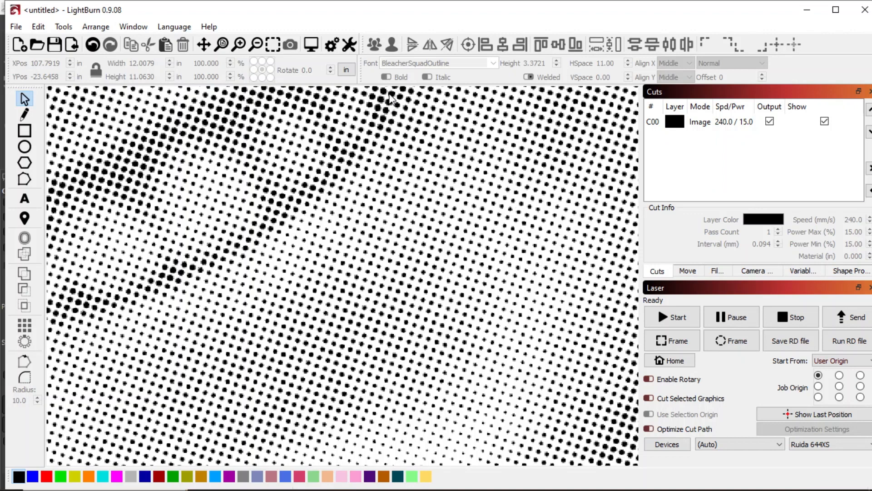
pyautogui.moveTo(522, 311)
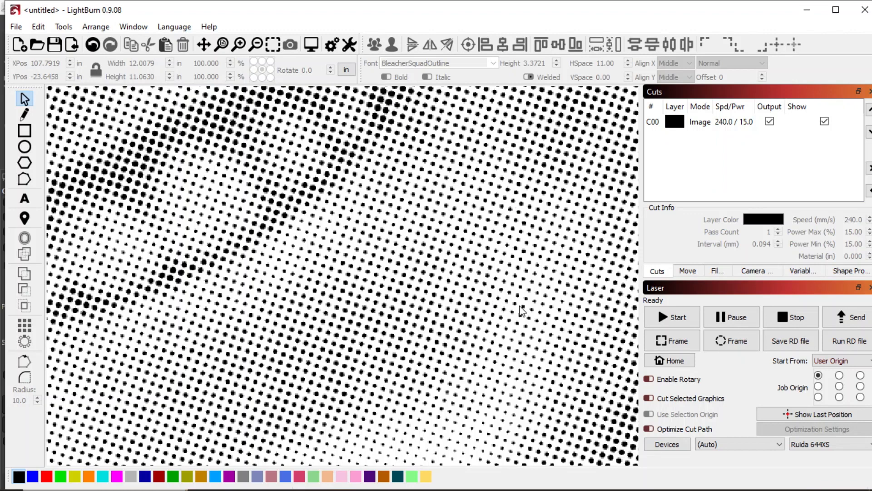
pyautogui.moveTo(516, 412)
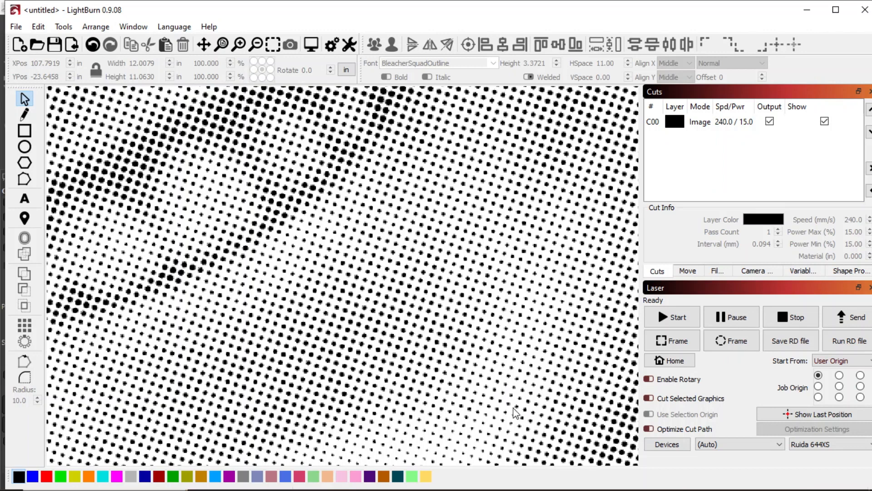
pyautogui.moveTo(503, 336)
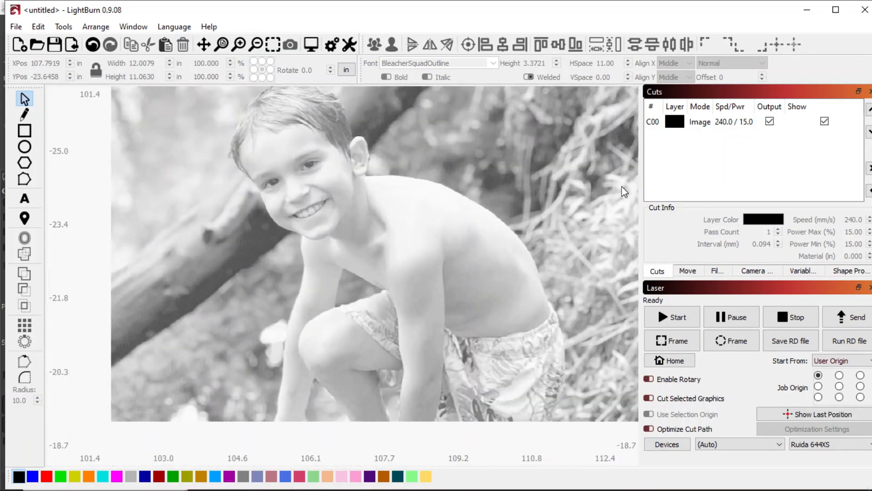
pyautogui.moveTo(721, 121)
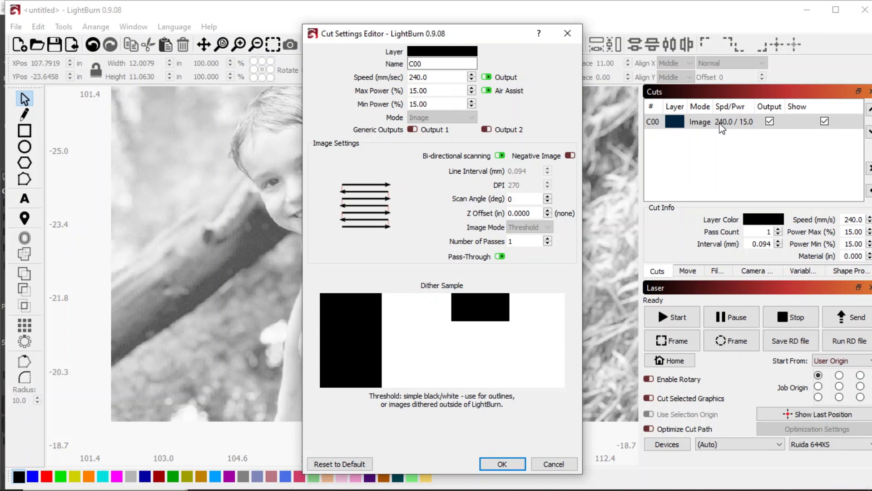
pyautogui.moveTo(632, 115)
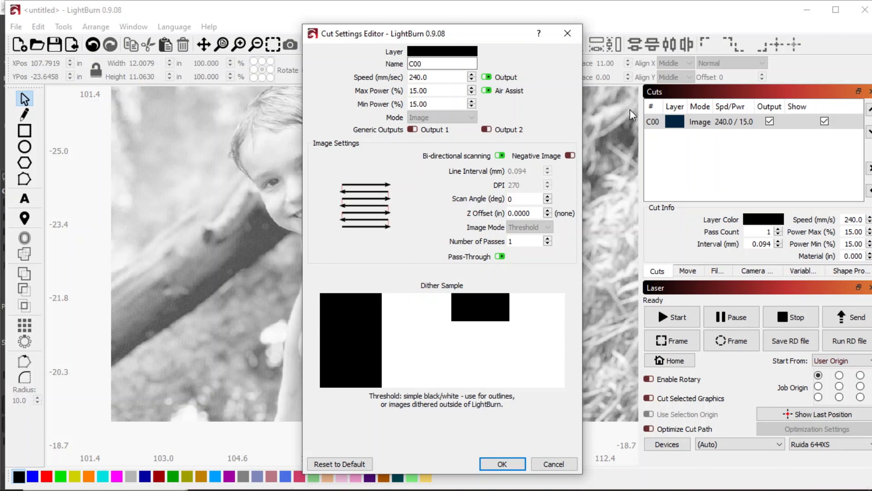
pyautogui.moveTo(580, 135)
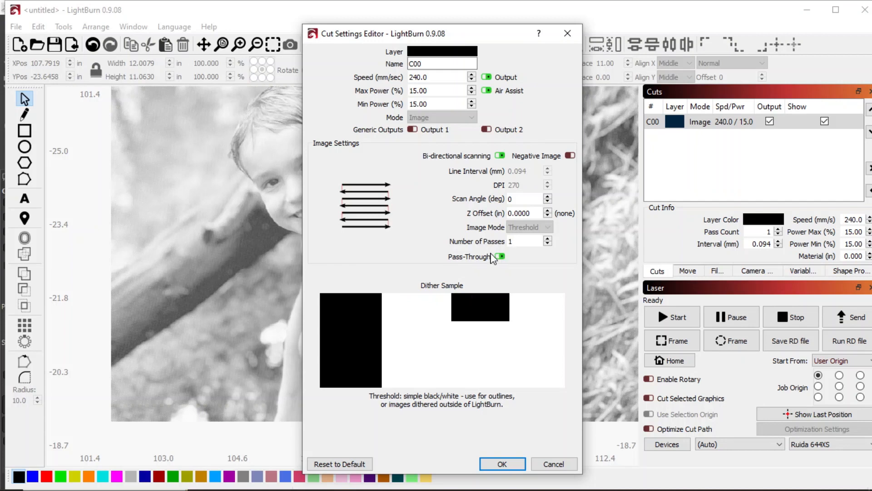
pyautogui.moveTo(494, 259)
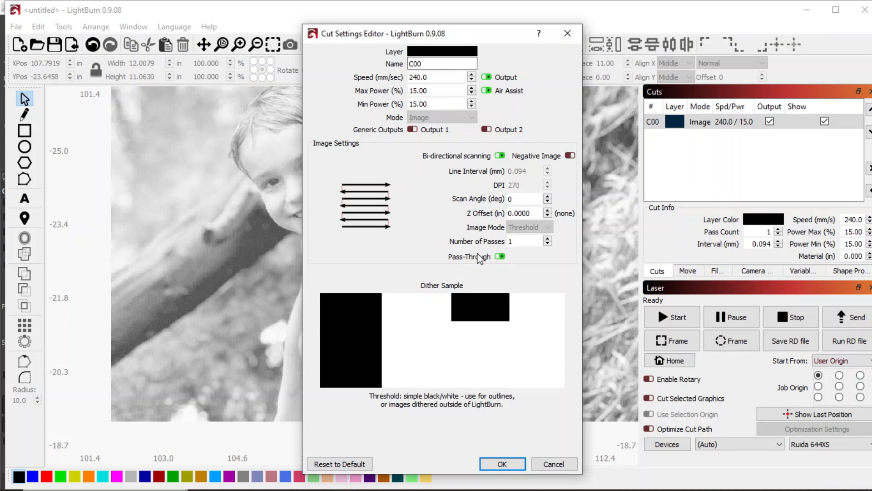
pyautogui.moveTo(482, 265)
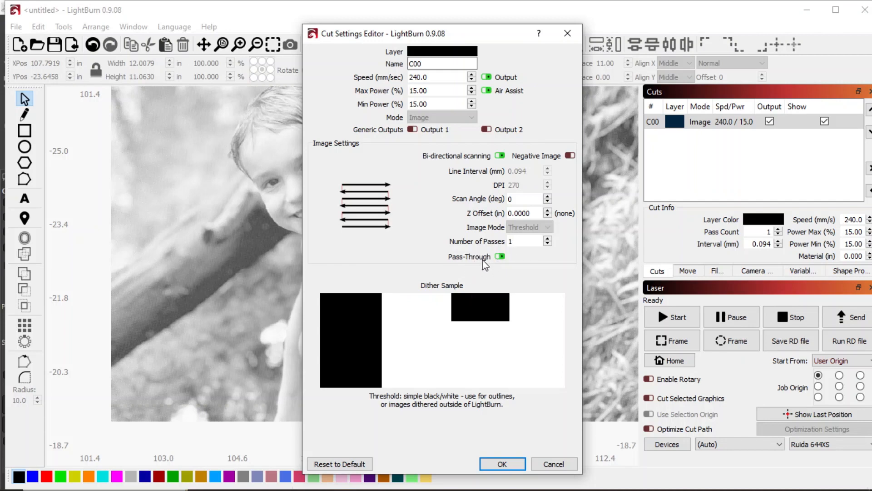
pyautogui.moveTo(499, 257)
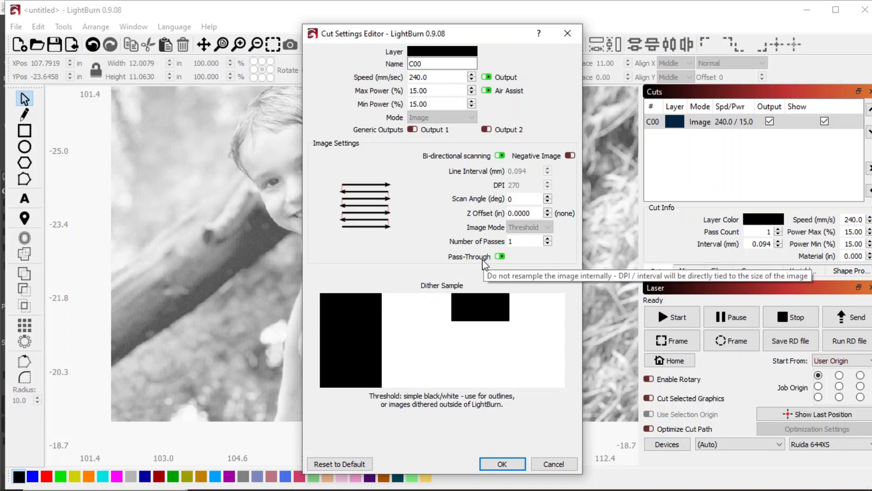
pyautogui.moveTo(440, 281)
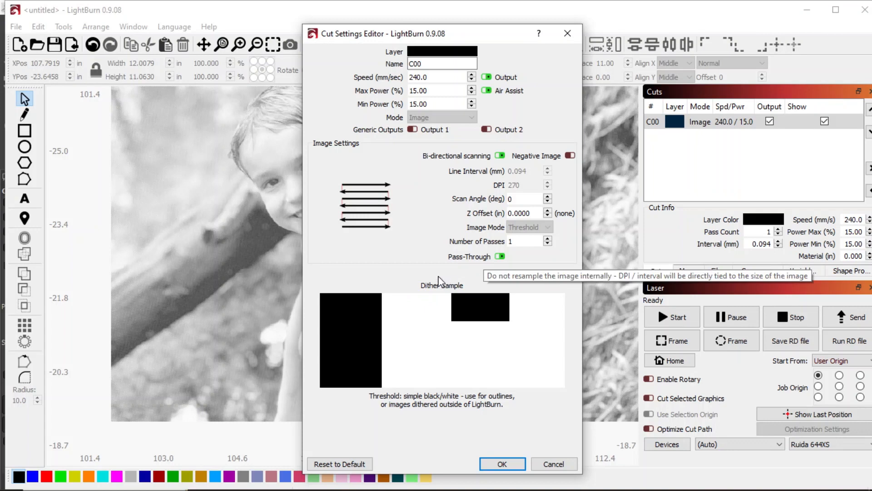
pyautogui.moveTo(212, 232)
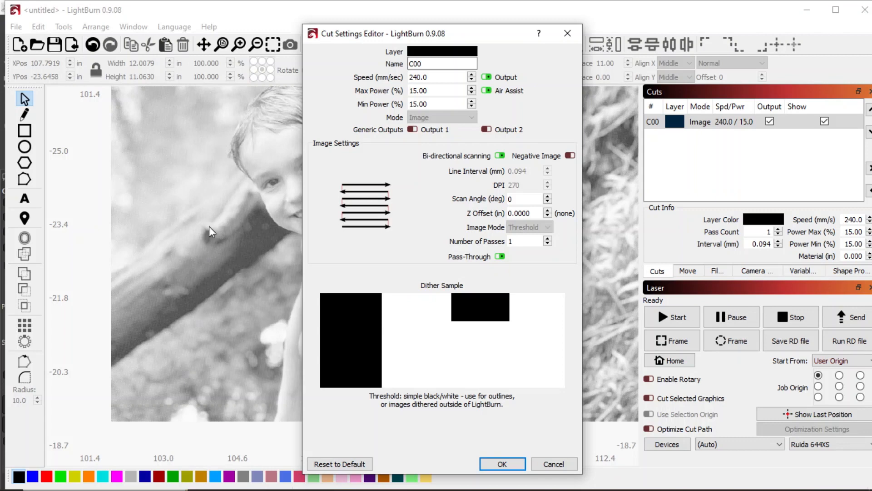
pyautogui.moveTo(504, 266)
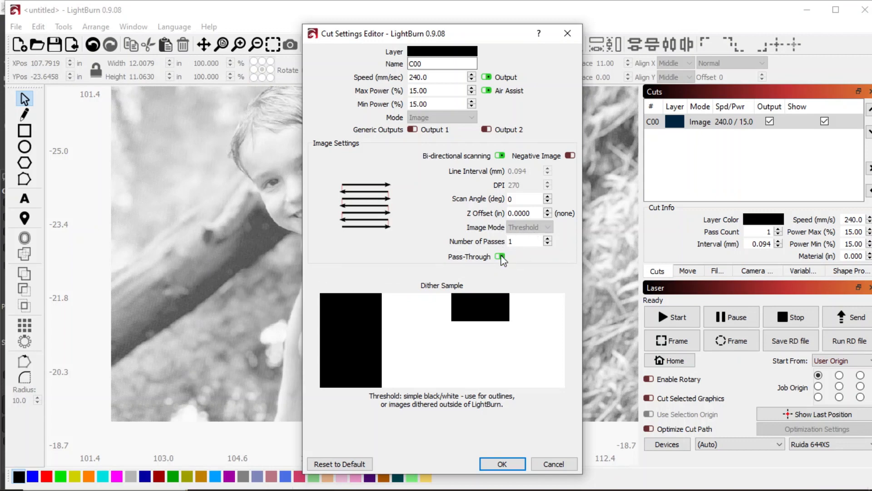
pyautogui.click(529, 227)
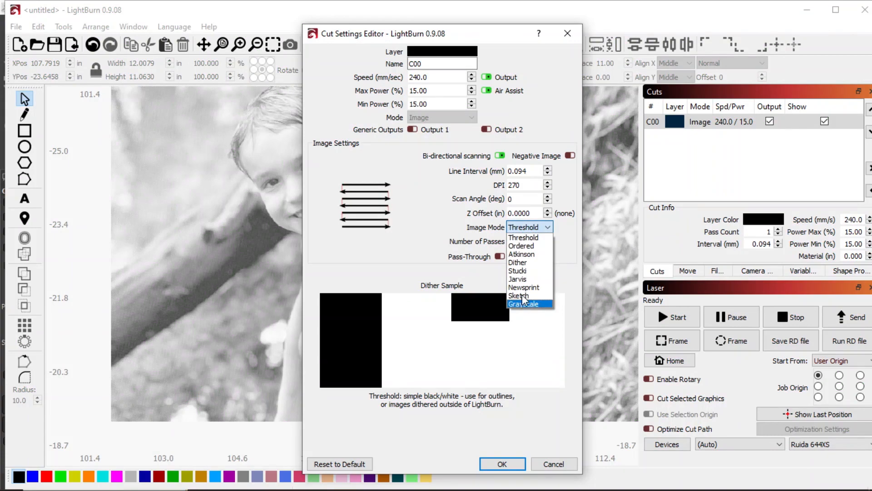
pyautogui.moveTo(522, 254)
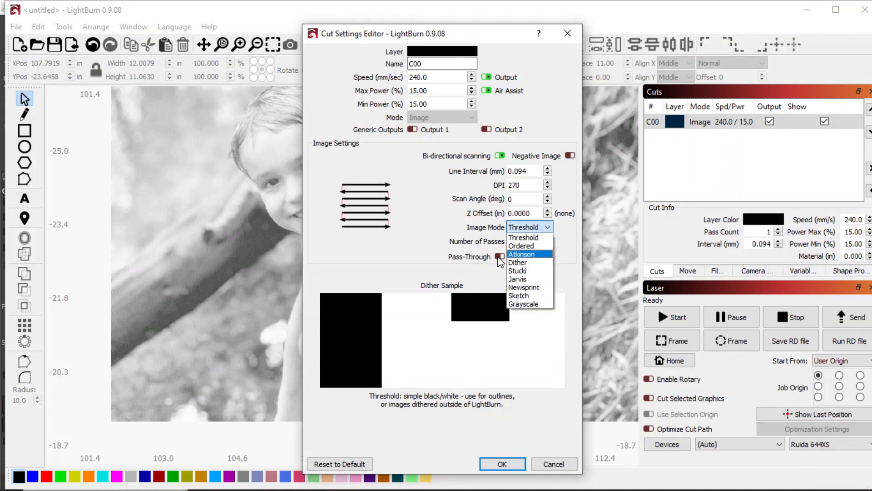
pyautogui.click(524, 236)
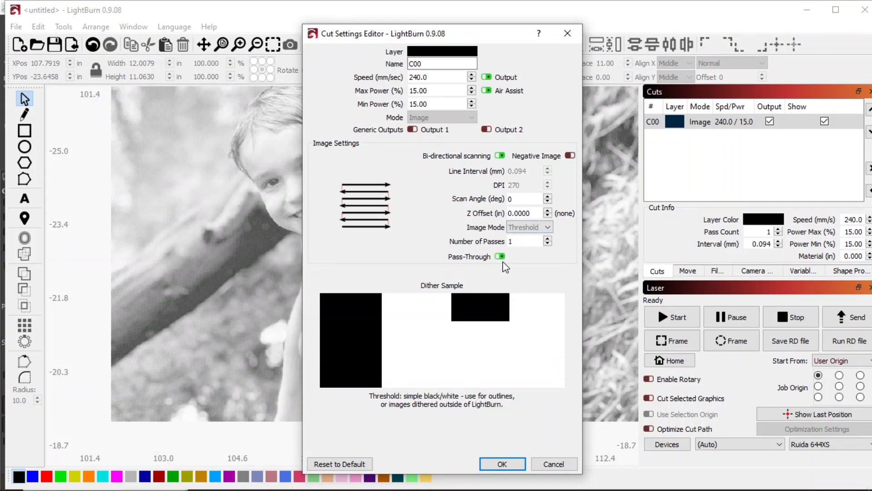
pyautogui.moveTo(496, 285)
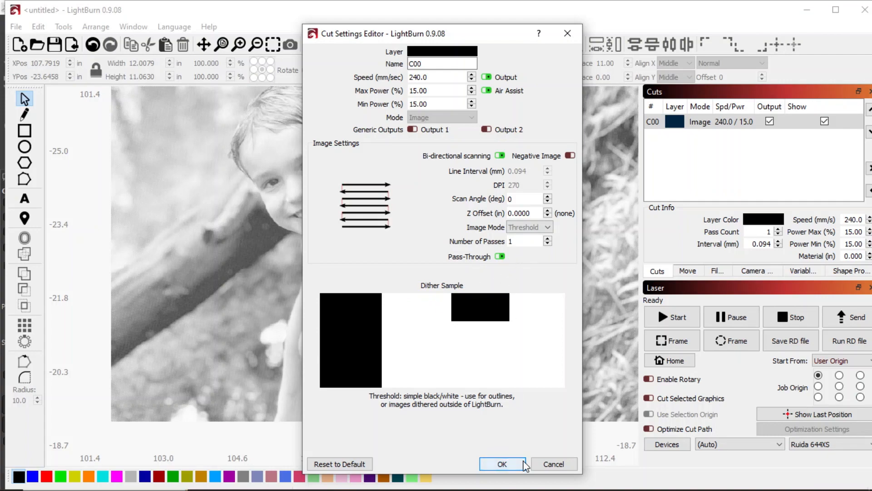
# Step: Confirm the Image layer's cut settings with Pass-Through kept on
pyautogui.click(502, 464)
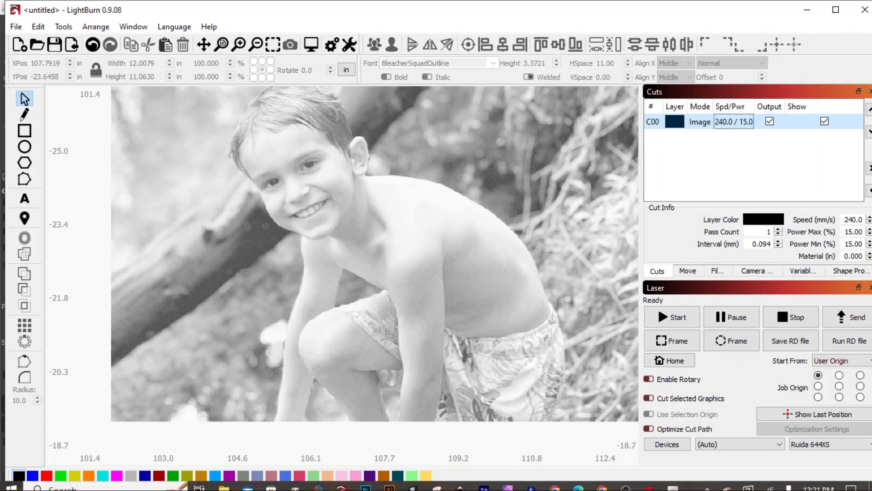
pyautogui.moveTo(649, 480)
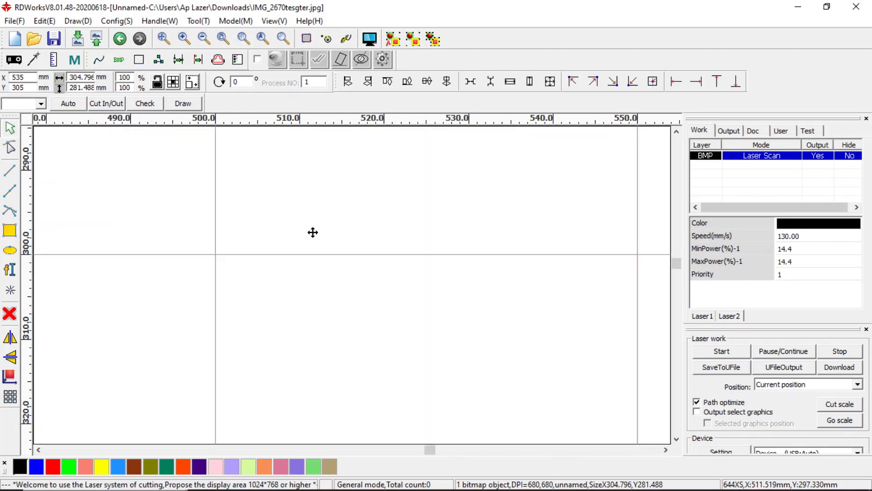
# Step: Import gunnar12x12-680dpi-wood.jpg from Downloads onto the RDWorks canvas
pyautogui.click(77, 38)
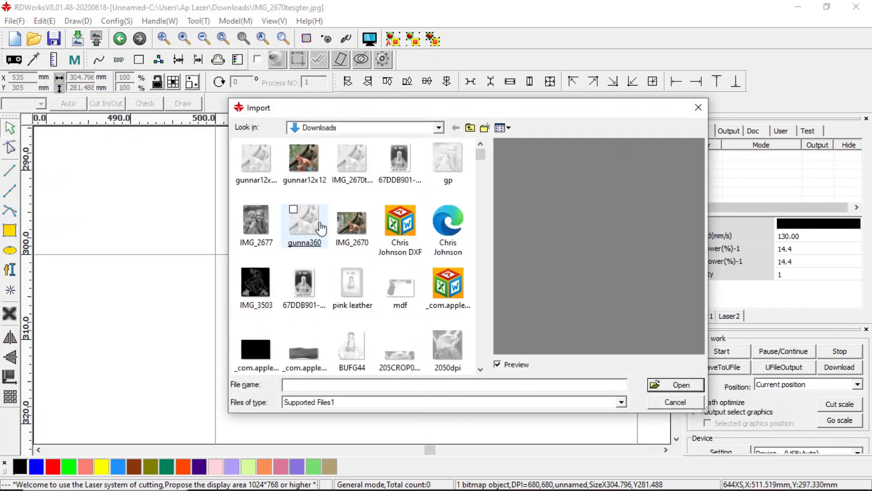
pyautogui.click(256, 160)
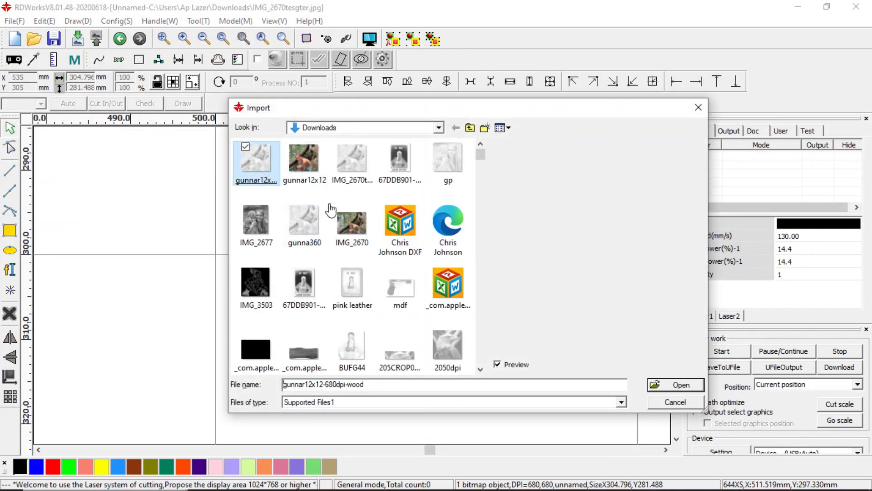
pyautogui.click(681, 384)
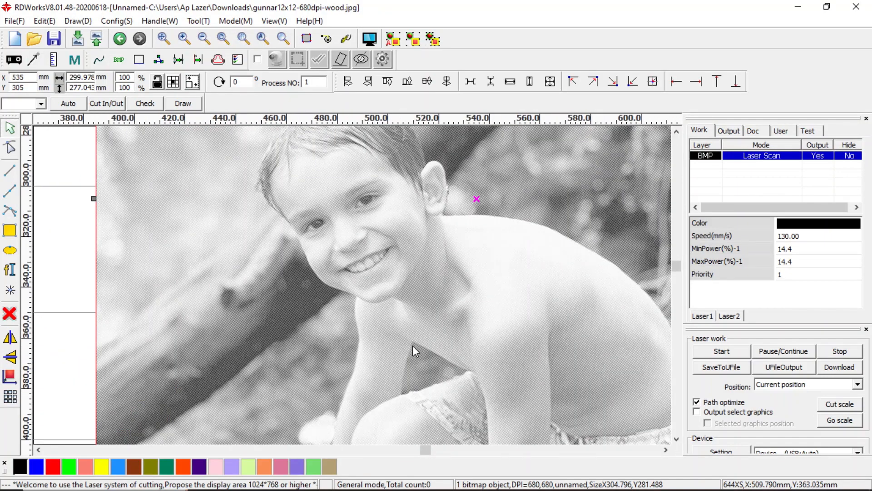
pyautogui.moveTo(448, 339)
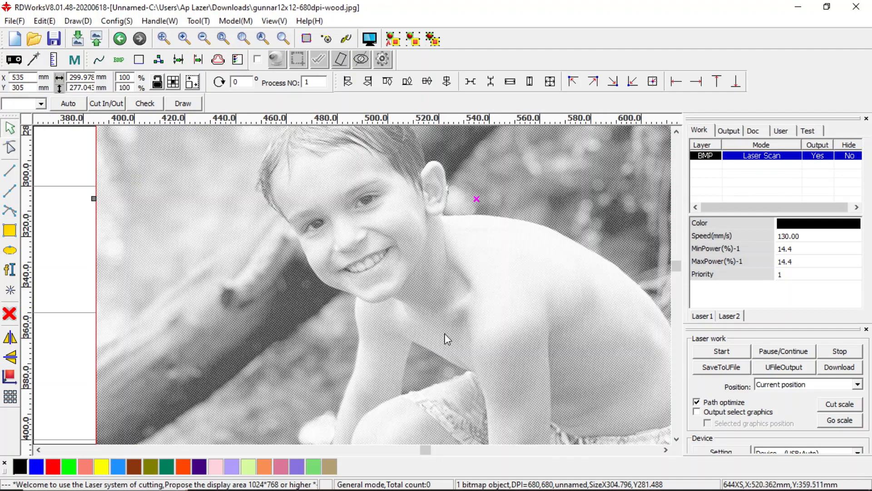
pyautogui.moveTo(468, 318)
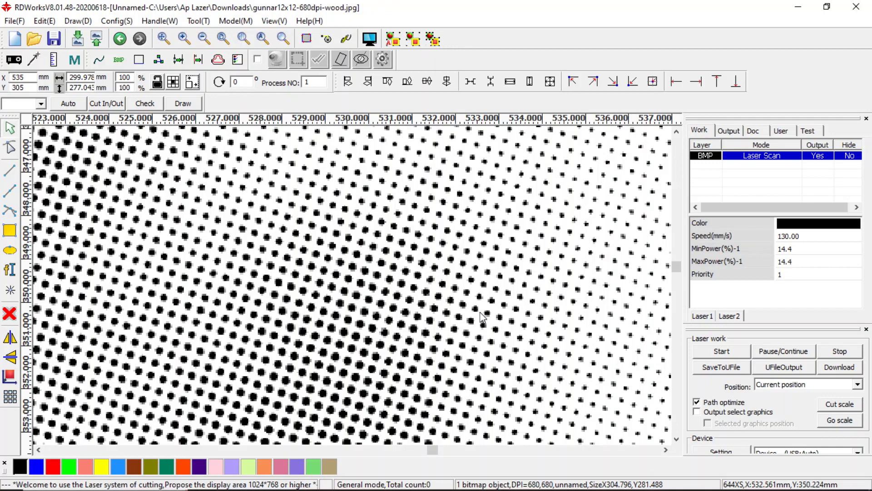
pyautogui.moveTo(481, 323)
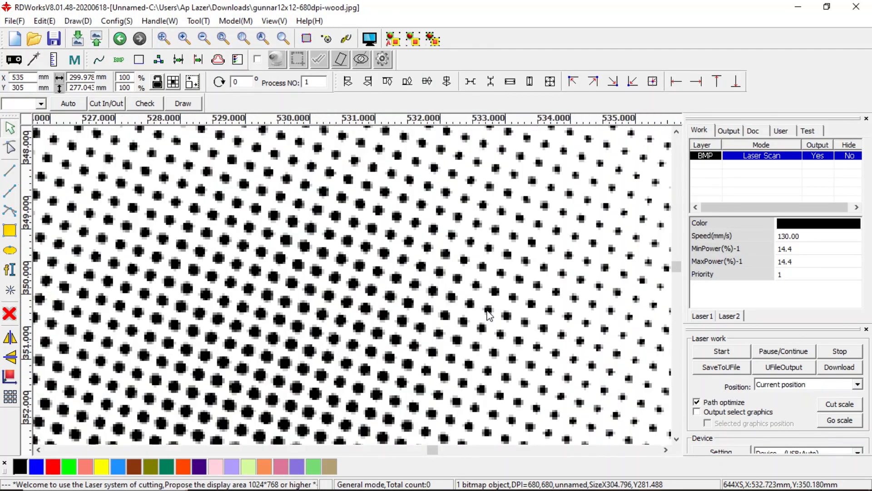
pyautogui.click(203, 38)
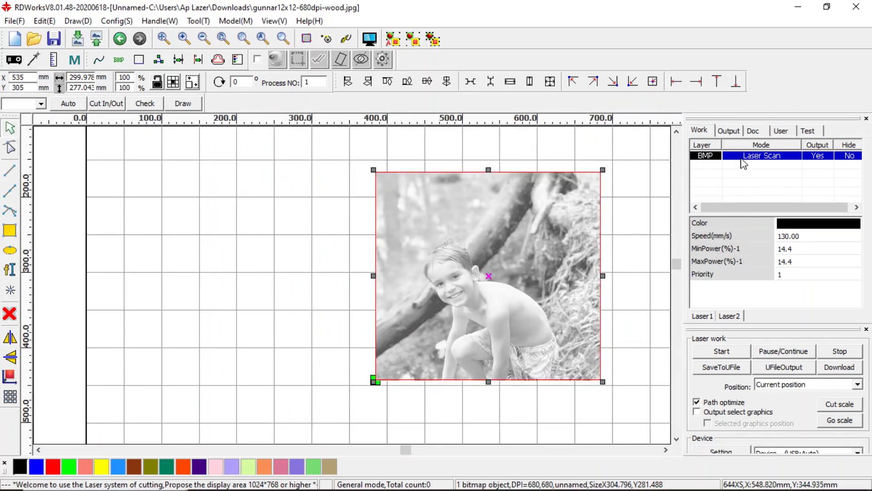
pyautogui.doubleClick(761, 155)
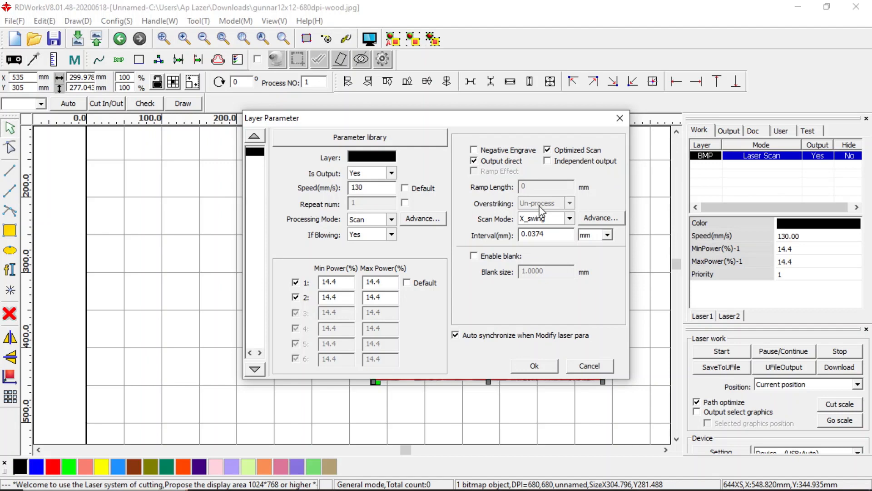
pyautogui.moveTo(472, 172)
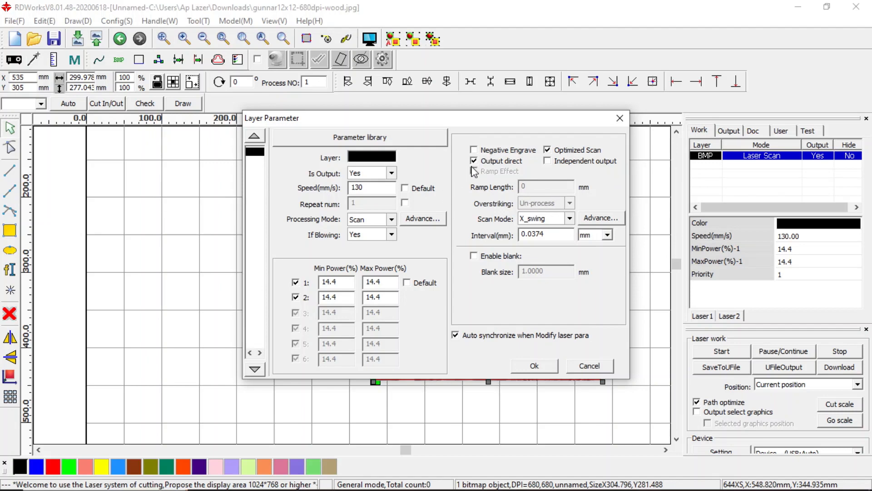
pyautogui.click(474, 161)
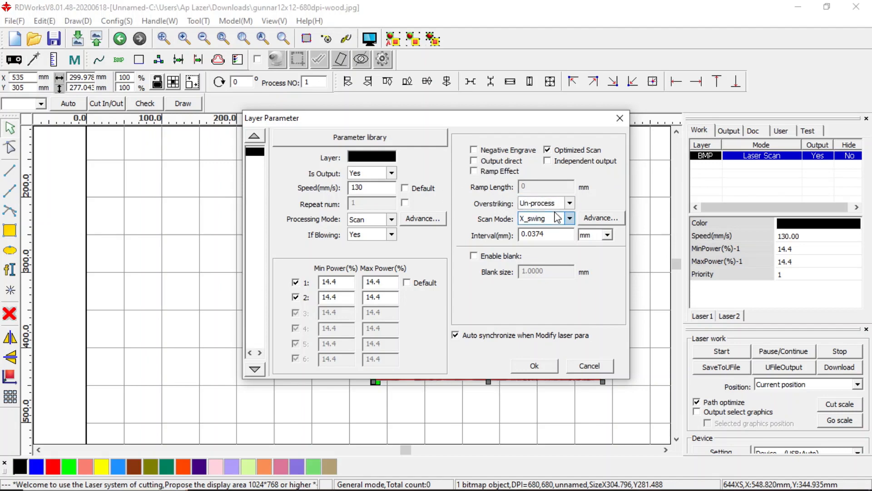
pyautogui.click(569, 202)
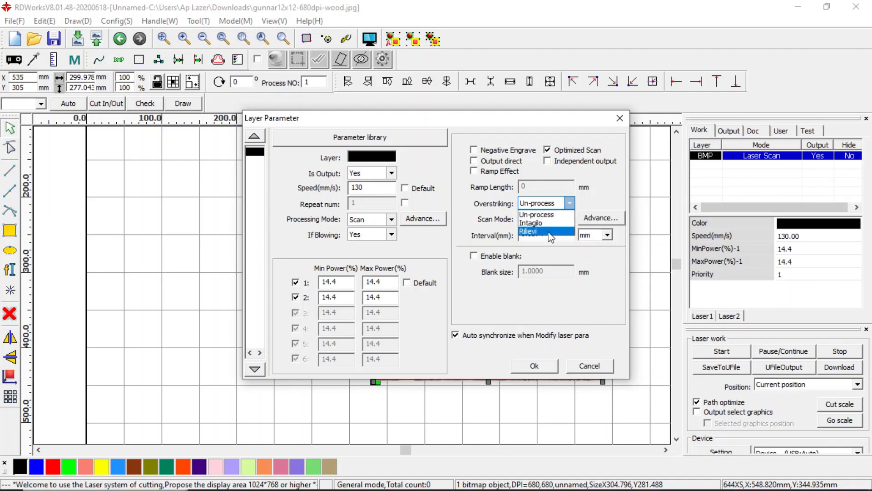
pyautogui.moveTo(530, 223)
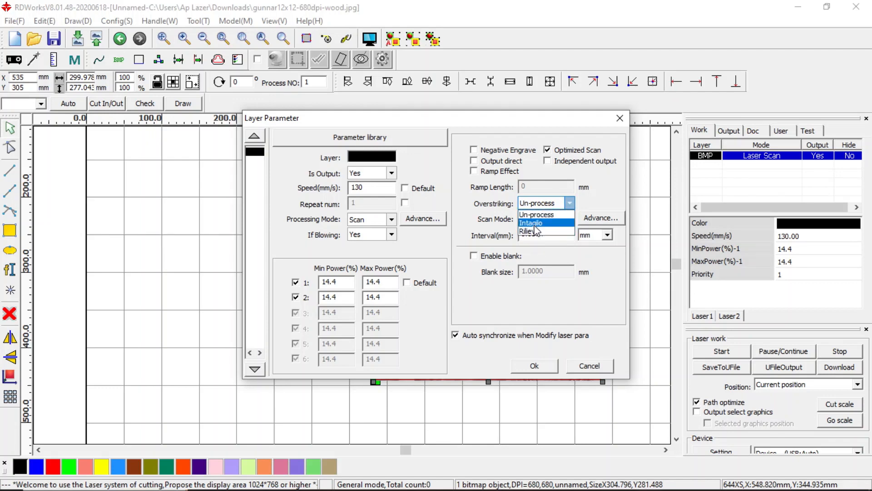
pyautogui.moveTo(537, 215)
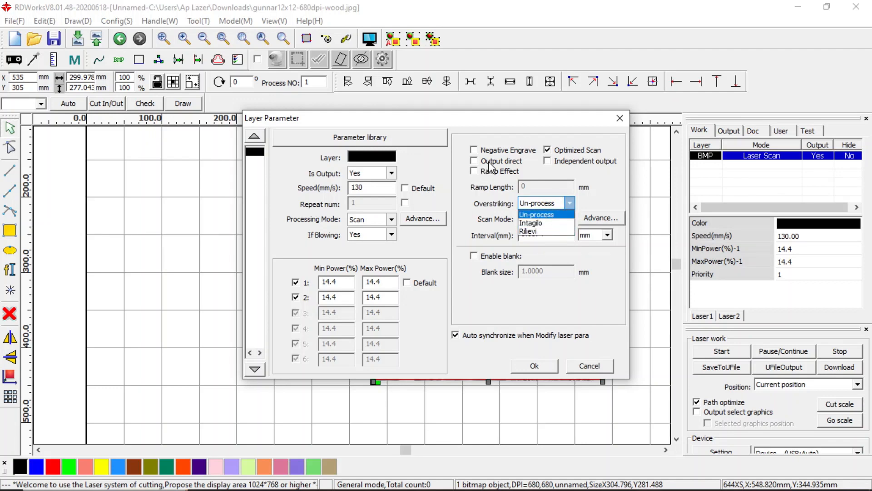
pyautogui.moveTo(540, 231)
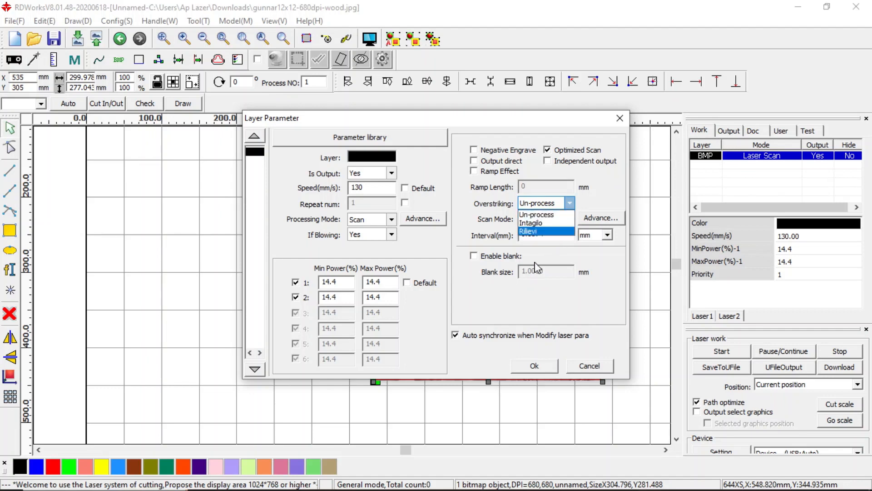
pyautogui.moveTo(490, 188)
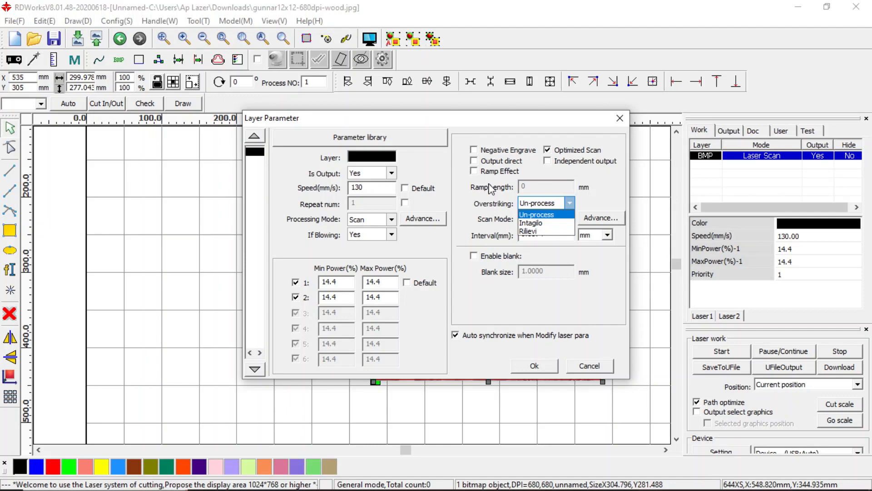
pyautogui.moveTo(486, 163)
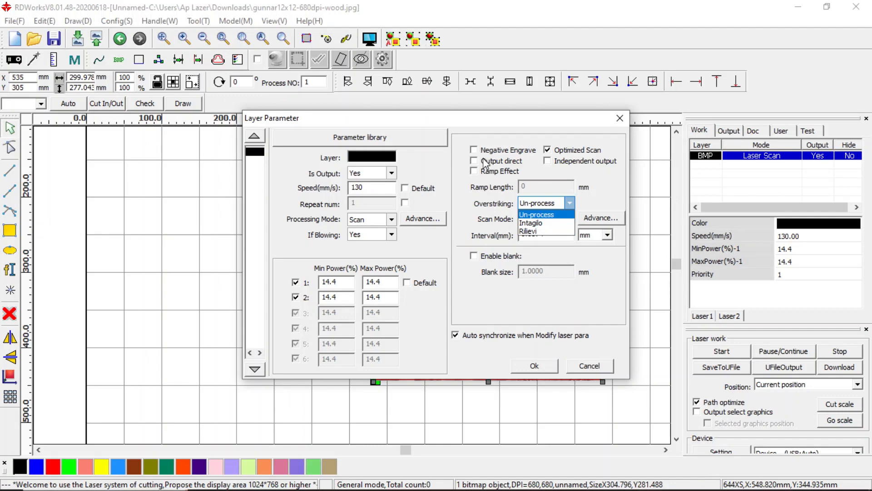
pyautogui.click(474, 161)
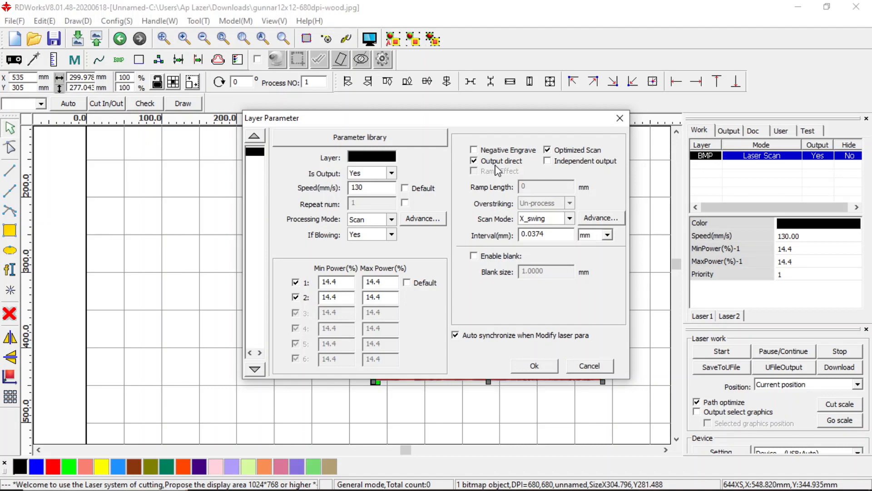
pyautogui.moveTo(519, 193)
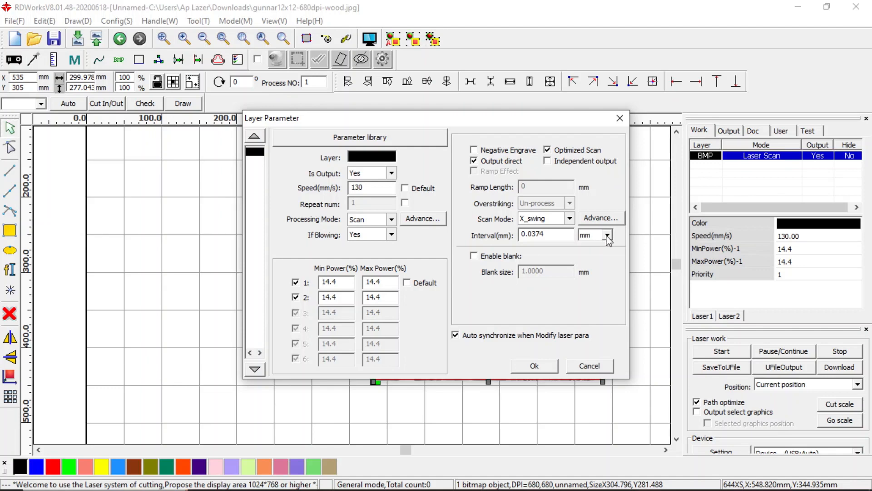
# Step: Toggle the scan interval unit between DPI and millimetres to compare the 300 DPI value in both
pyautogui.click(609, 234)
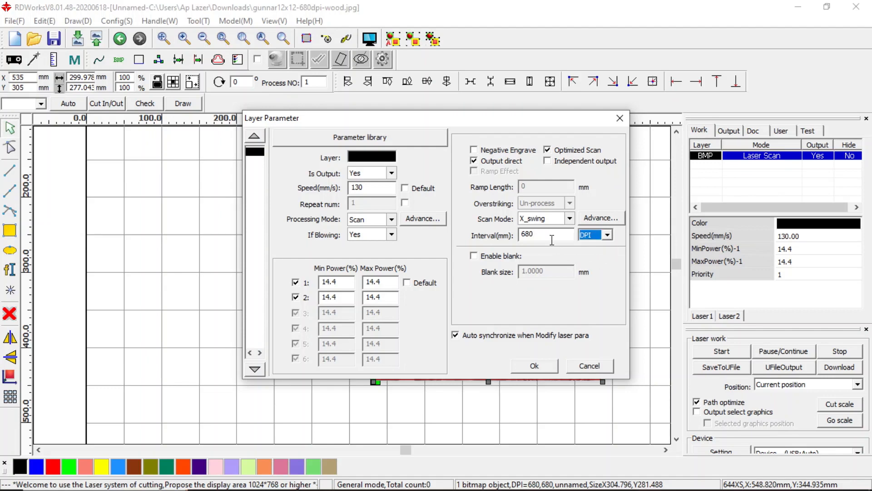
pyautogui.tripleClick(545, 235)
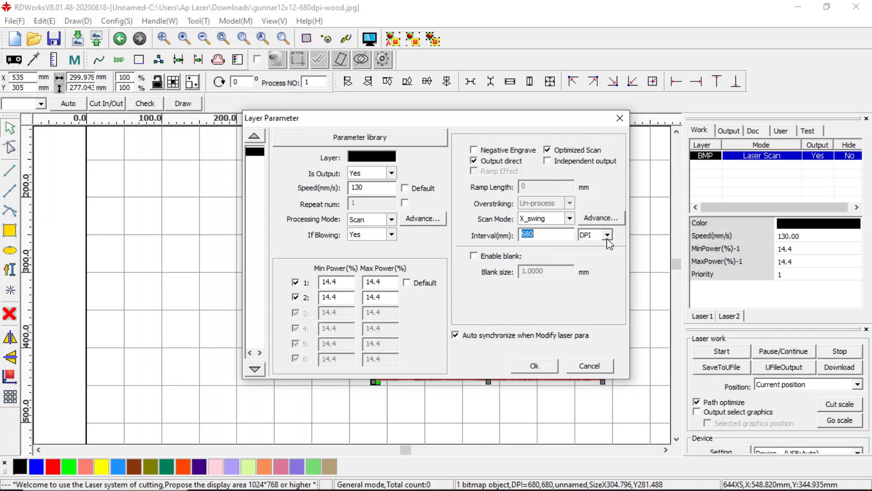
pyautogui.click(608, 234)
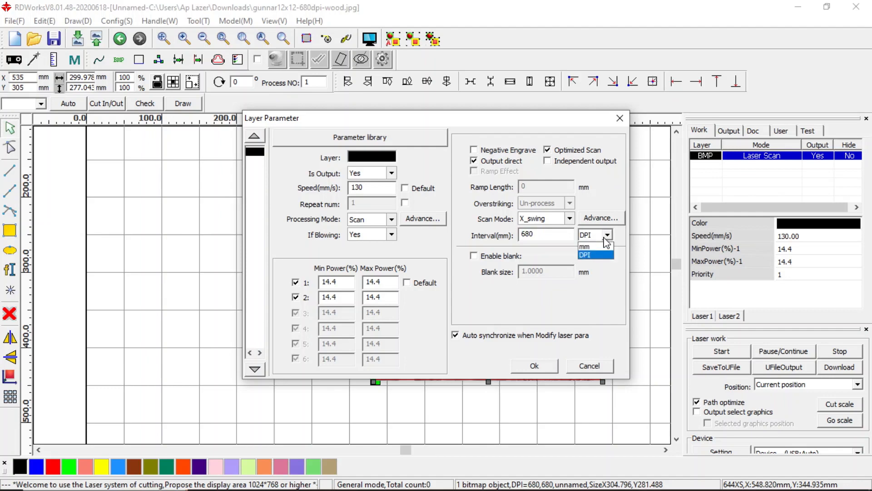
pyautogui.click(584, 246)
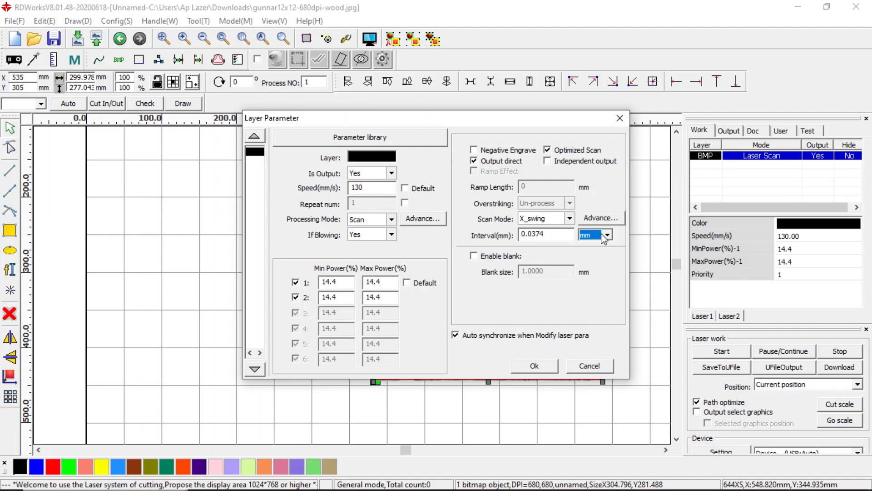
pyautogui.moveTo(608, 238)
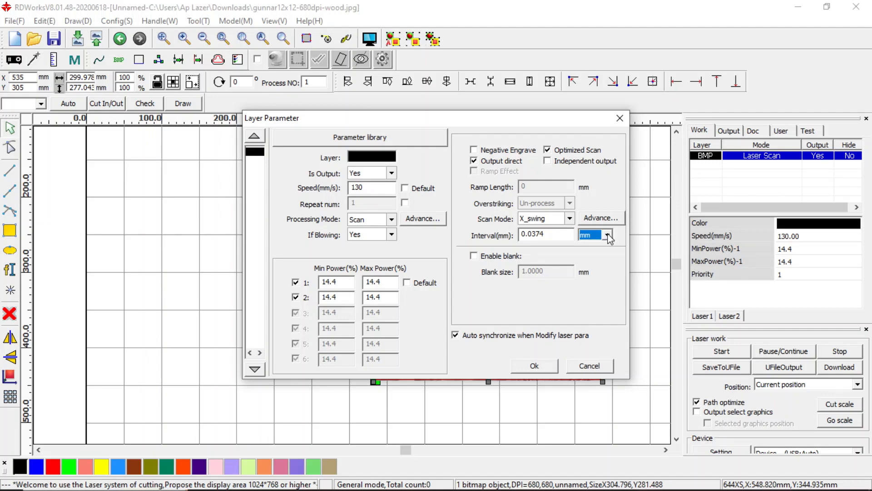
pyautogui.click(608, 235)
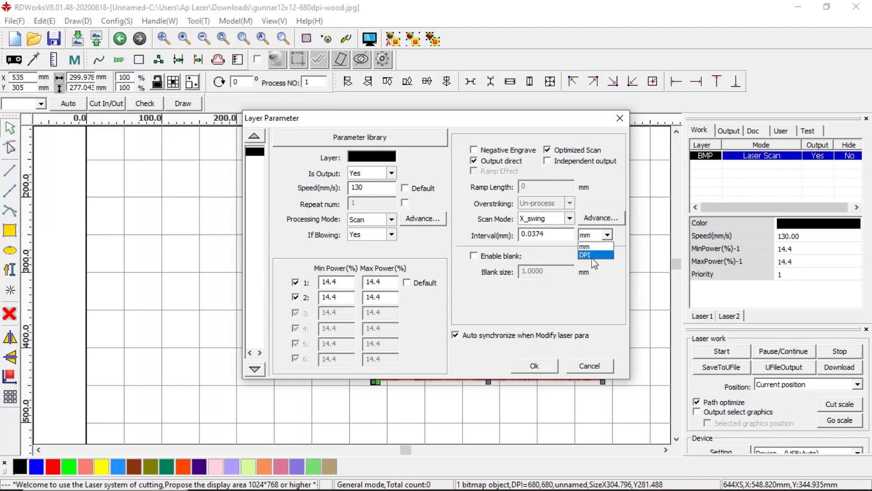
pyautogui.click(585, 254)
pyautogui.write('30')
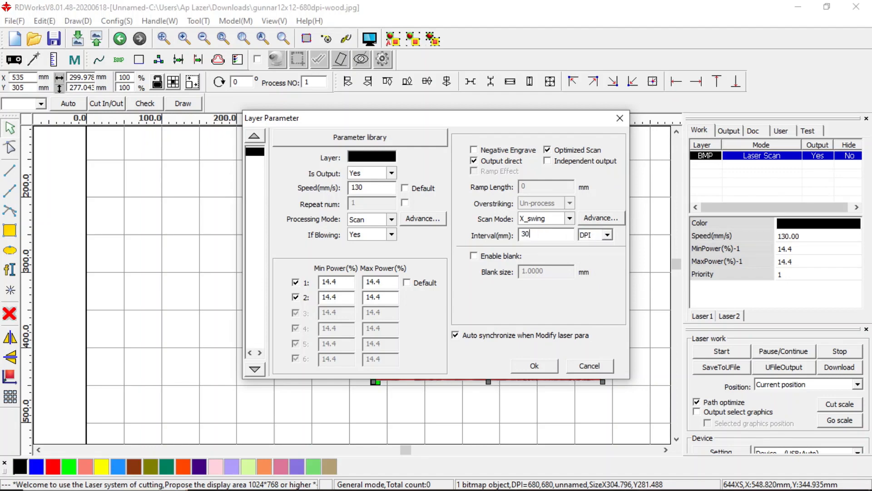
pyautogui.click(608, 234)
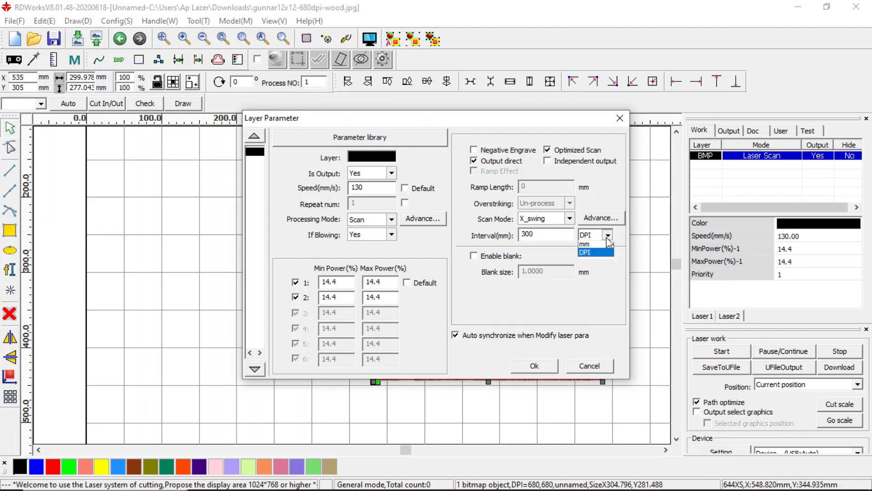
pyautogui.click(585, 244)
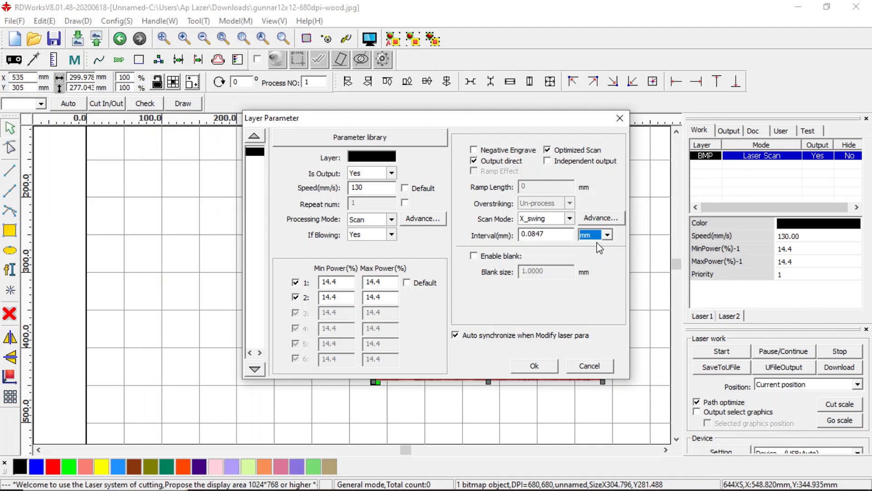
pyautogui.click(607, 235)
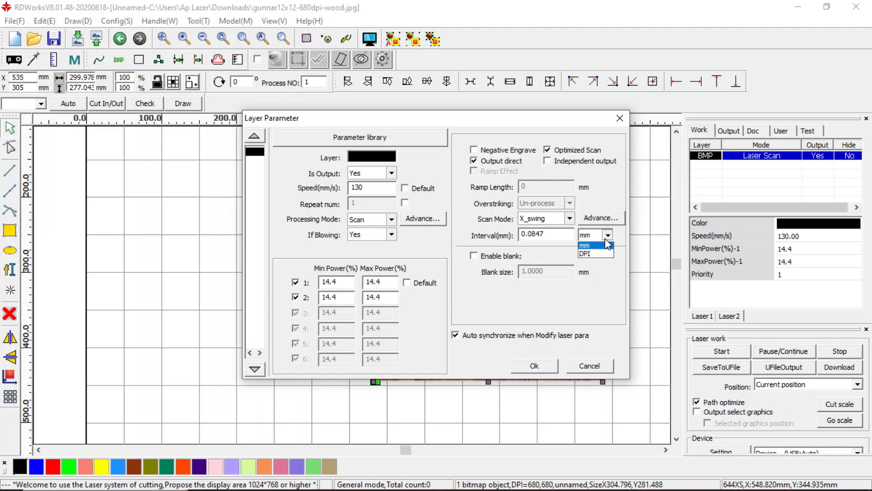
pyautogui.click(586, 246)
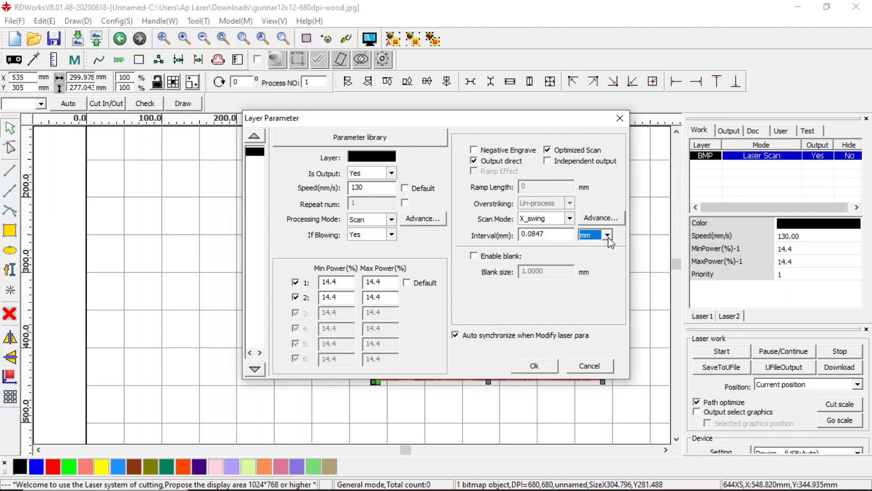
pyautogui.click(608, 235)
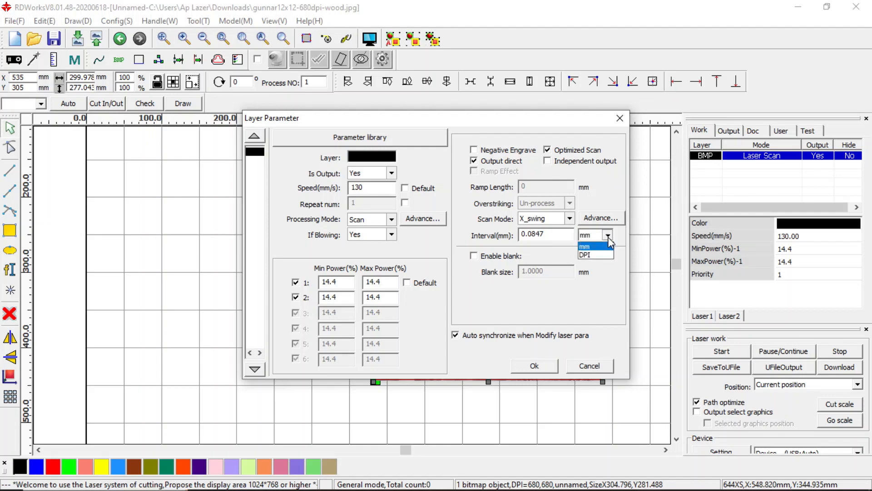
pyautogui.click(584, 246)
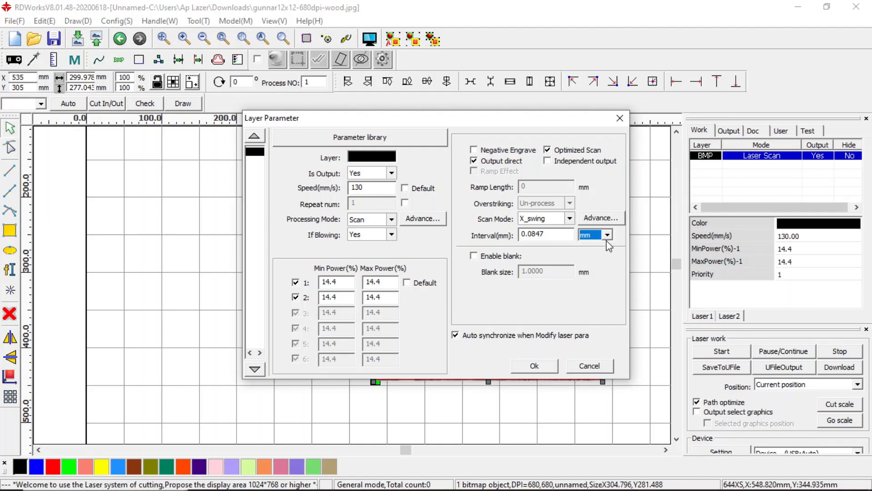
# Step: Set the interval to 680 DPI and confirm the Layer Parameter dialog
pyautogui.click(608, 235)
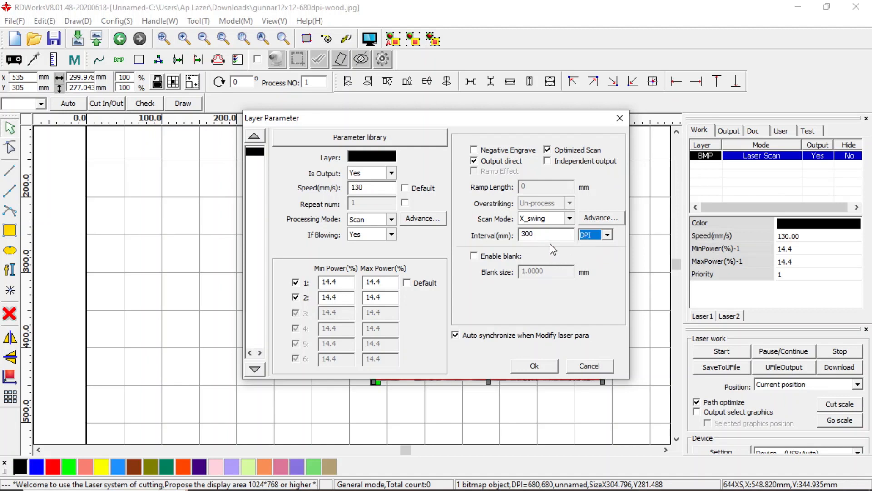
pyautogui.click(545, 234)
pyautogui.write('680')
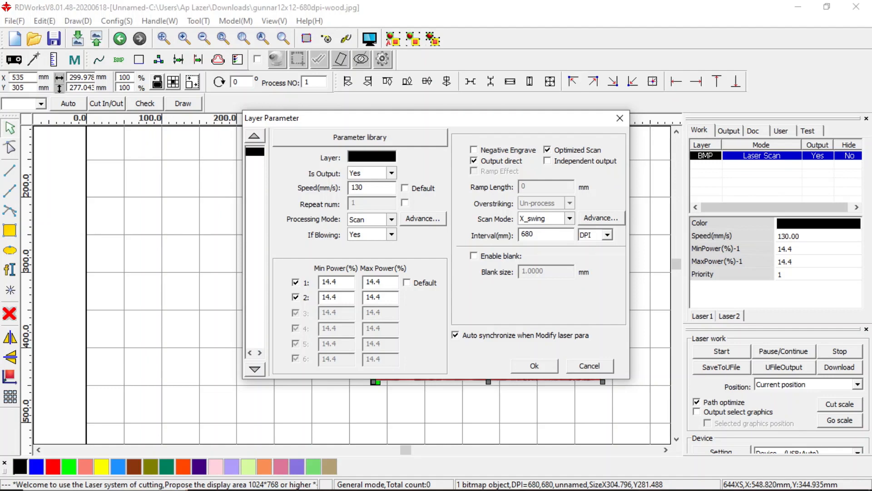
pyautogui.click(545, 234)
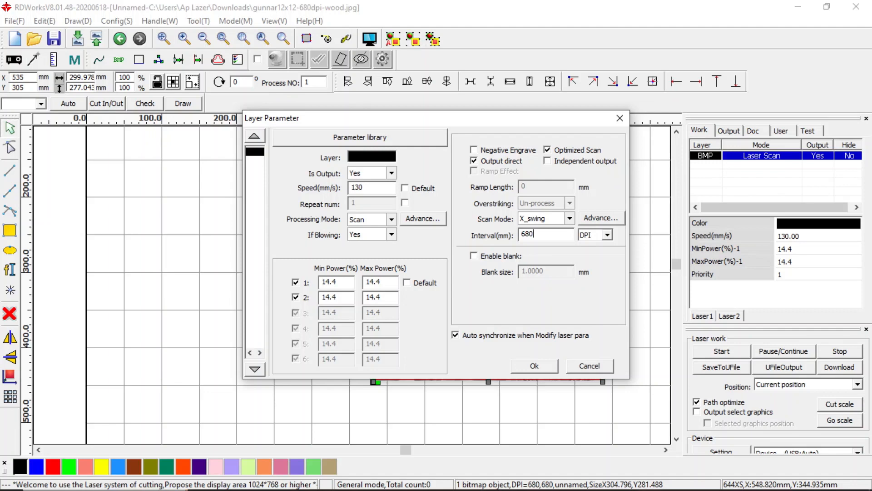
pyautogui.moveTo(529, 212)
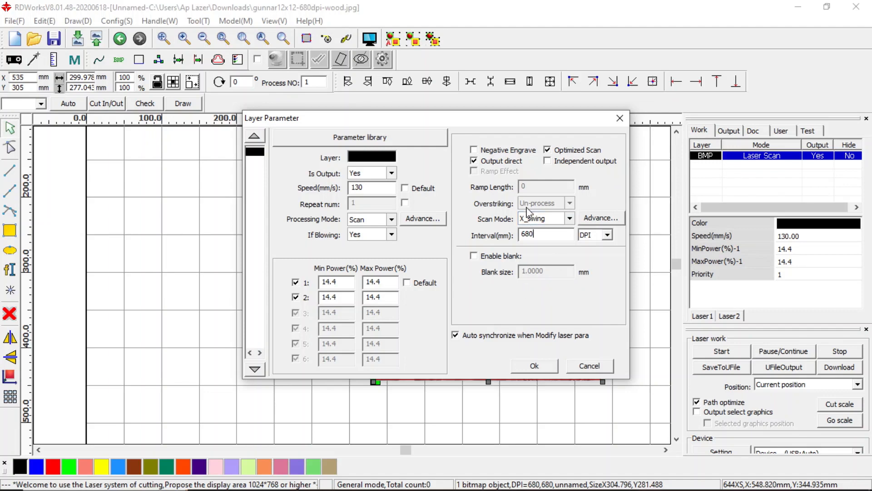
pyautogui.moveTo(543, 331)
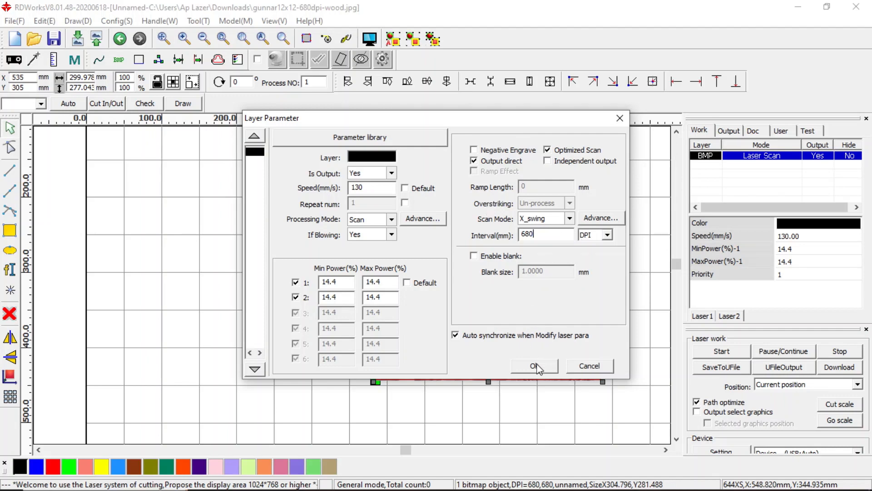
pyautogui.click(534, 365)
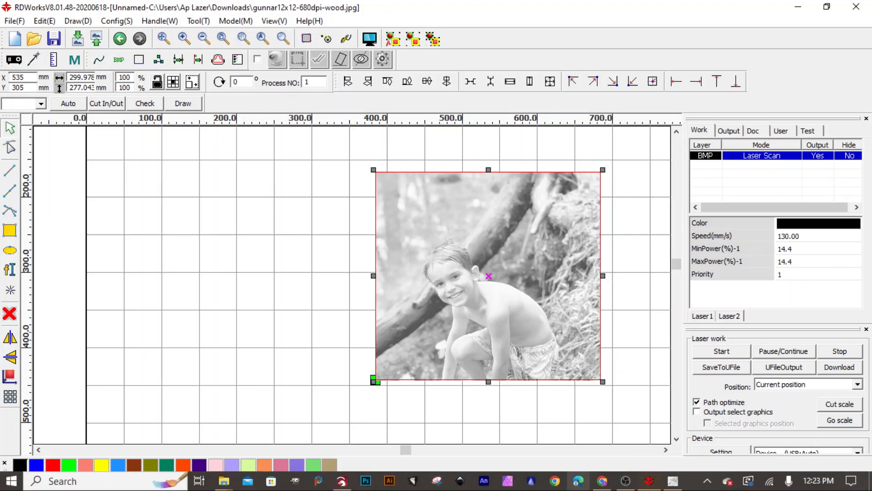
pyautogui.moveTo(625, 480)
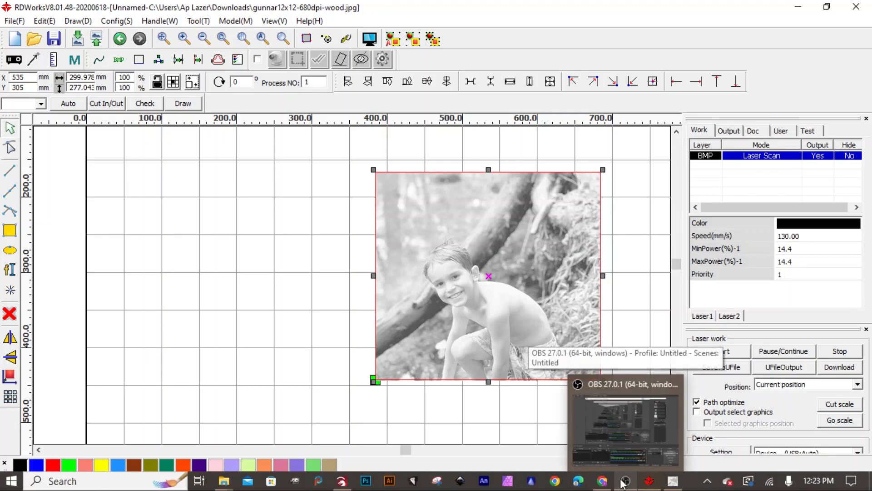